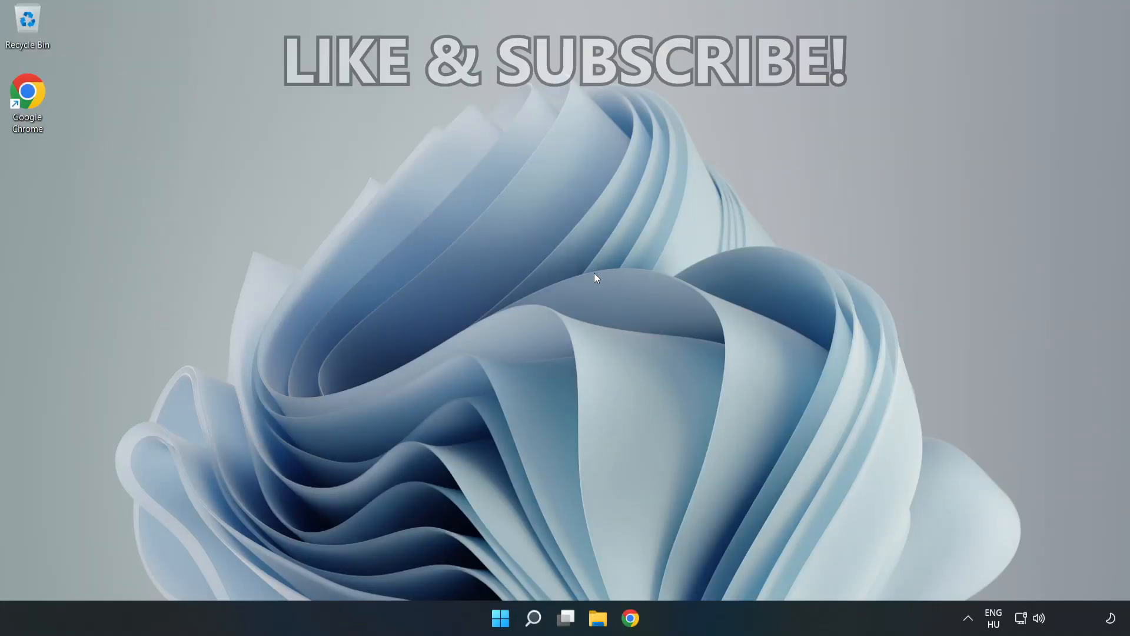
mouse_move(563, 307)
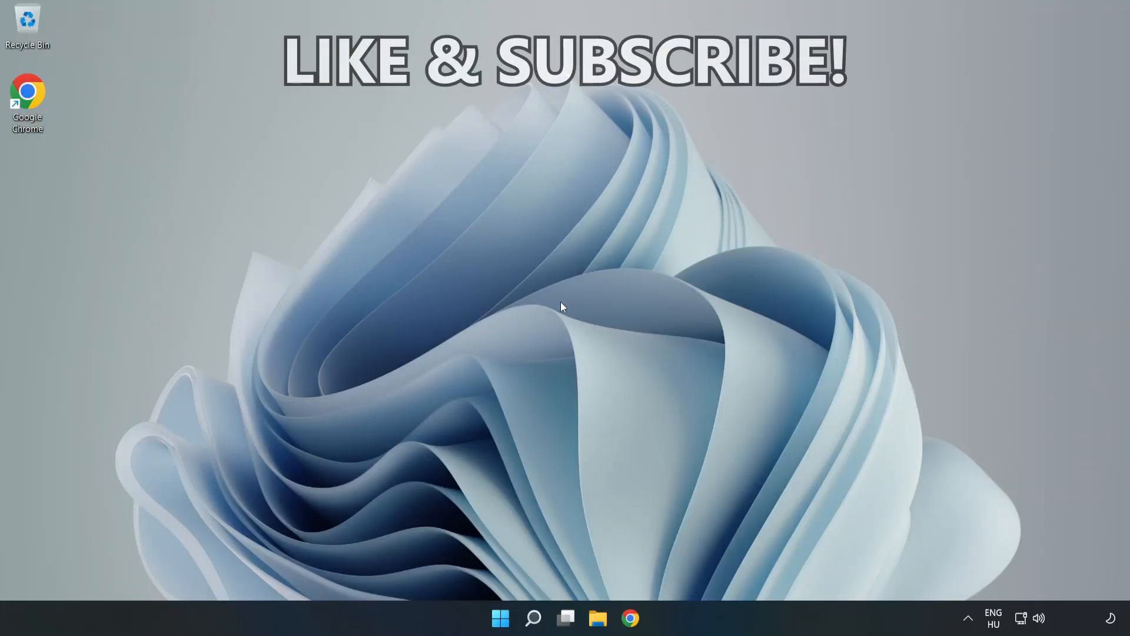
Search for 'cmd' and launch Command Prompt as administrator.
click(533, 618)
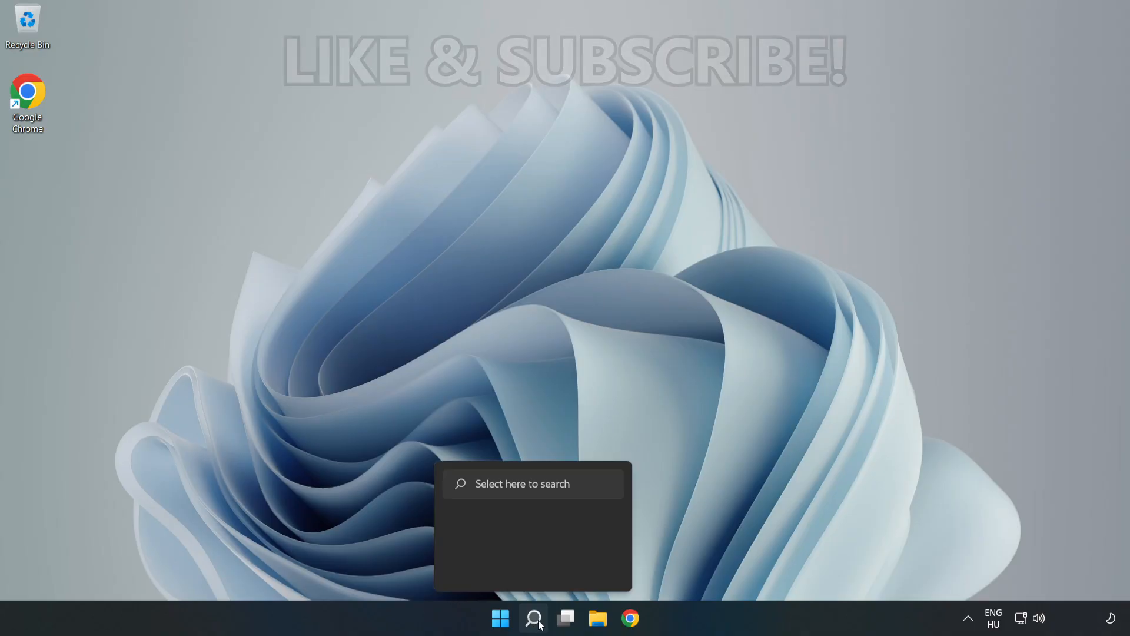
click(533, 618)
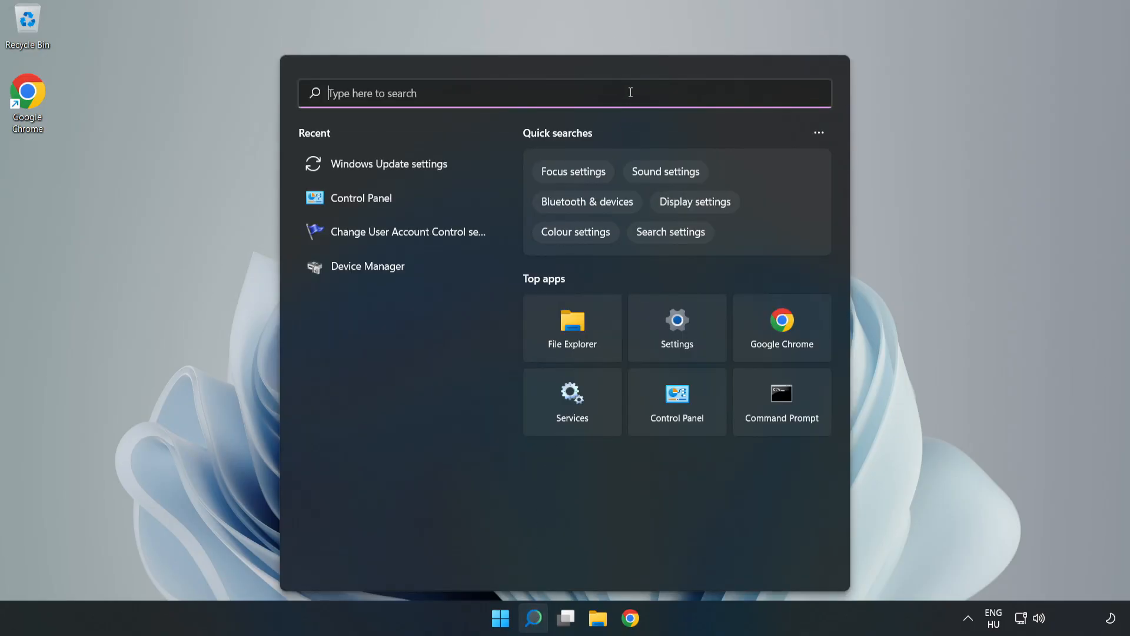
text(cmd)
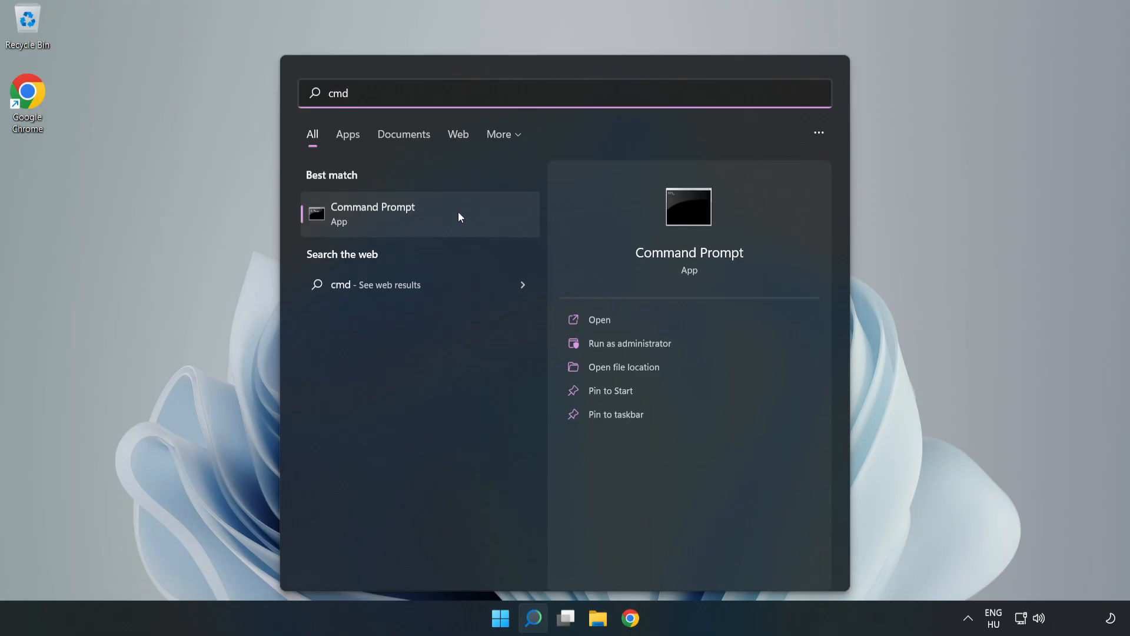
right_click(373, 213)
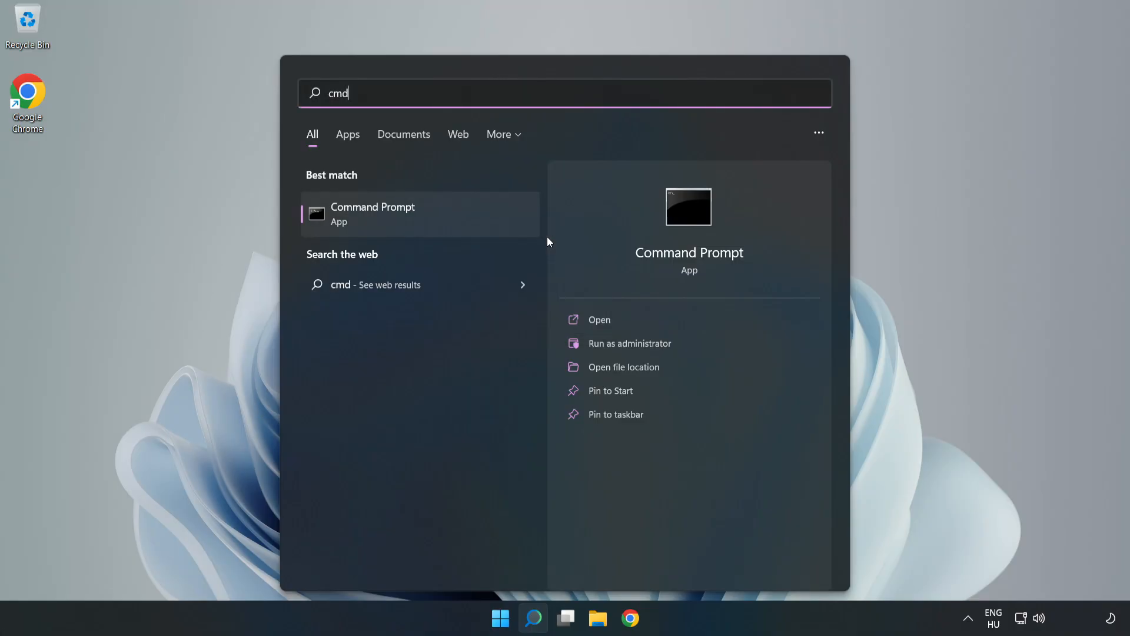
click(629, 343)
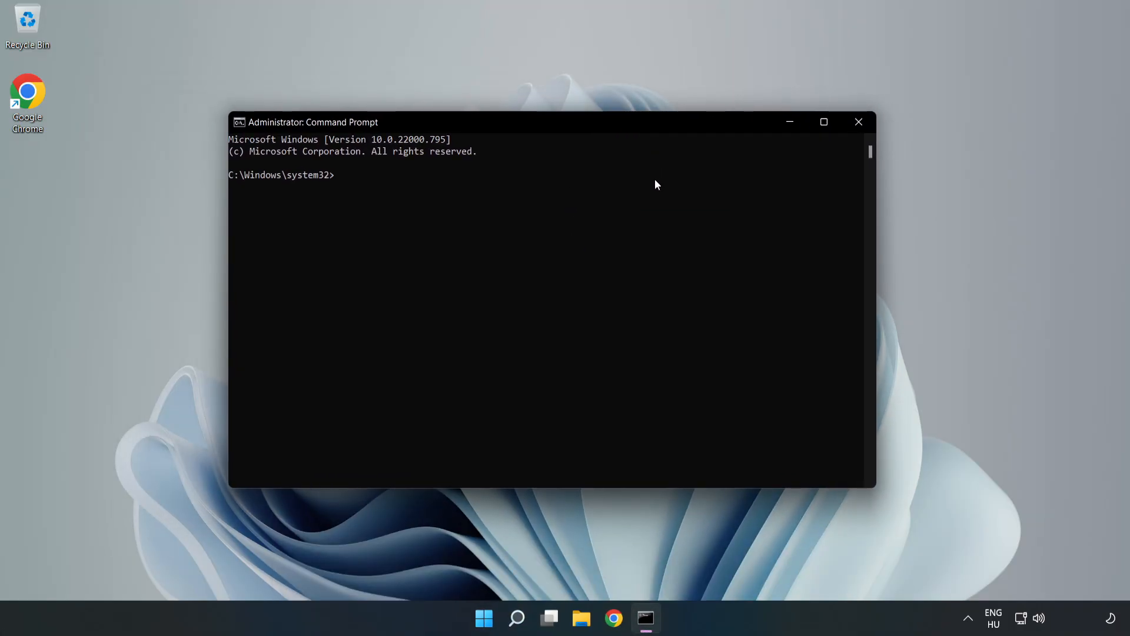
Run ipconfig /flushdns to clear the DNS resolver cache.
text(ipconfig /f)
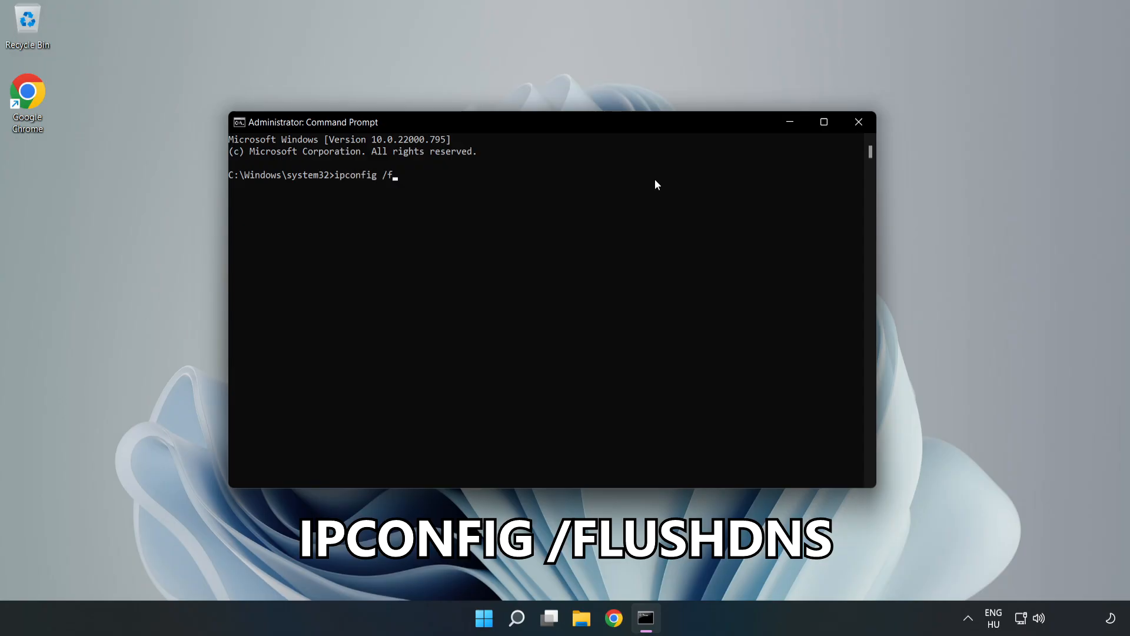
text(lushdns)
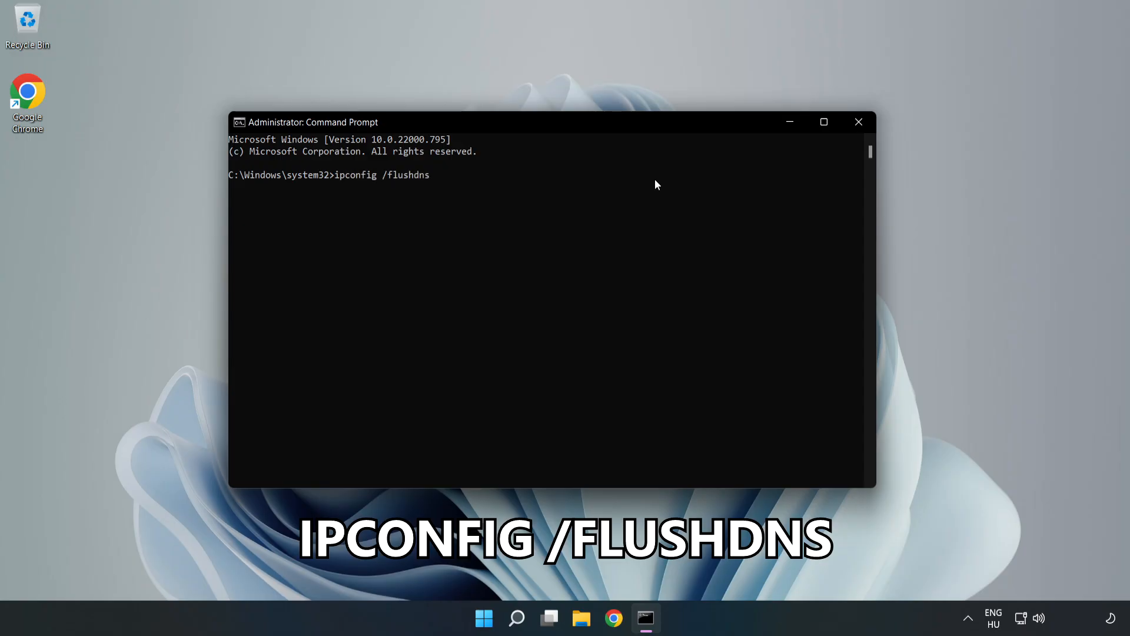
key(enter)
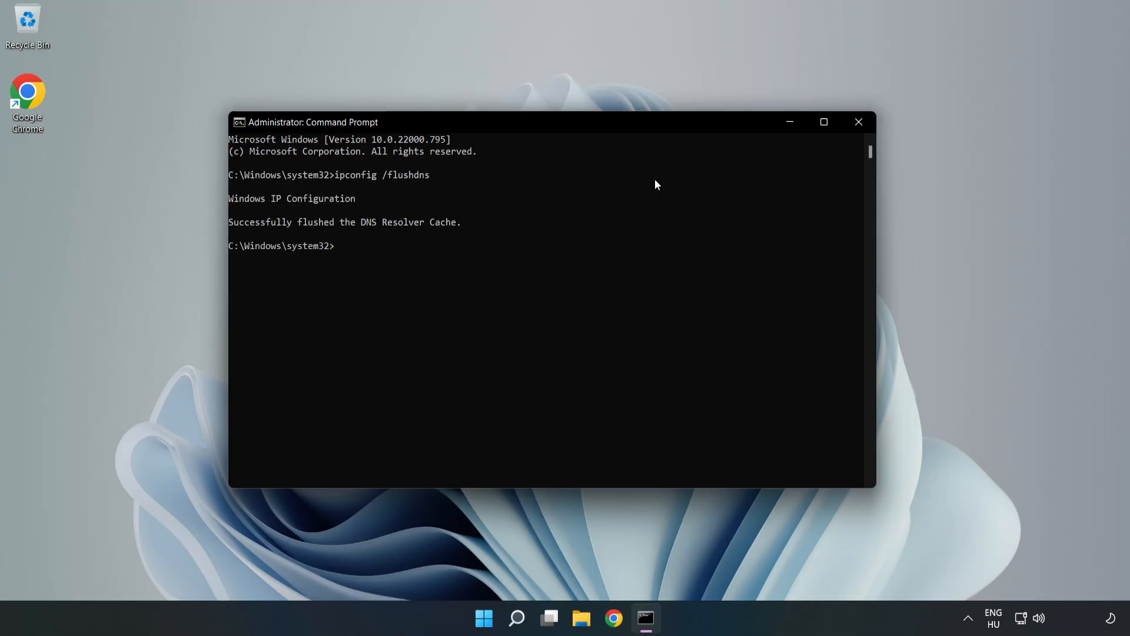
Run netsh winsock reset, then exit the Command Prompt.
text(netsh winsock reset)
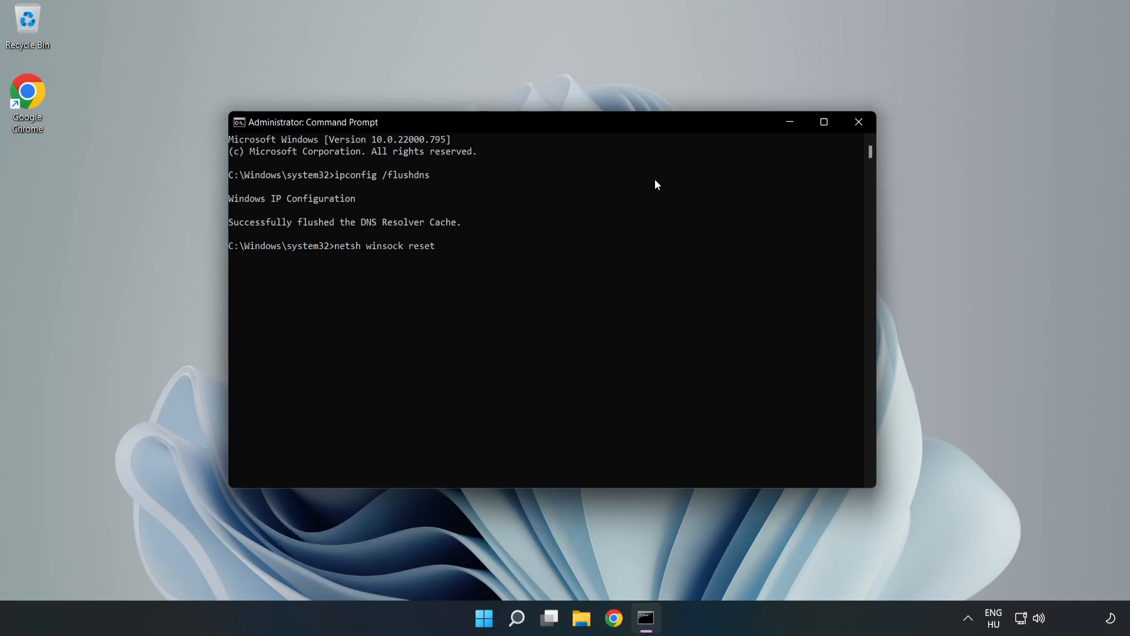
key(Enter)
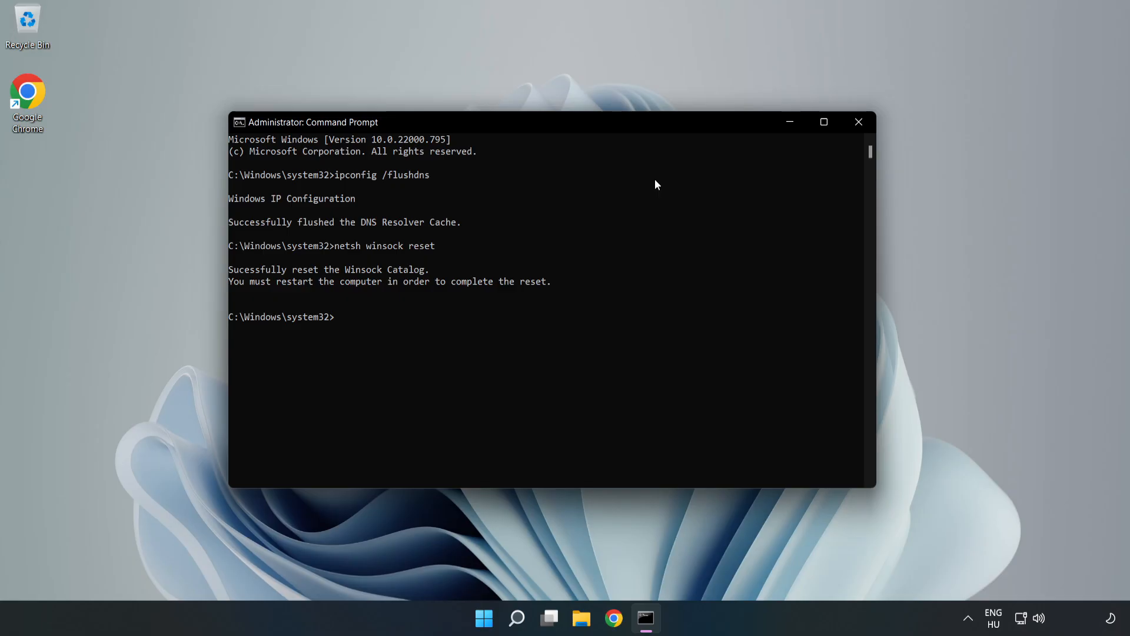
text(exit)
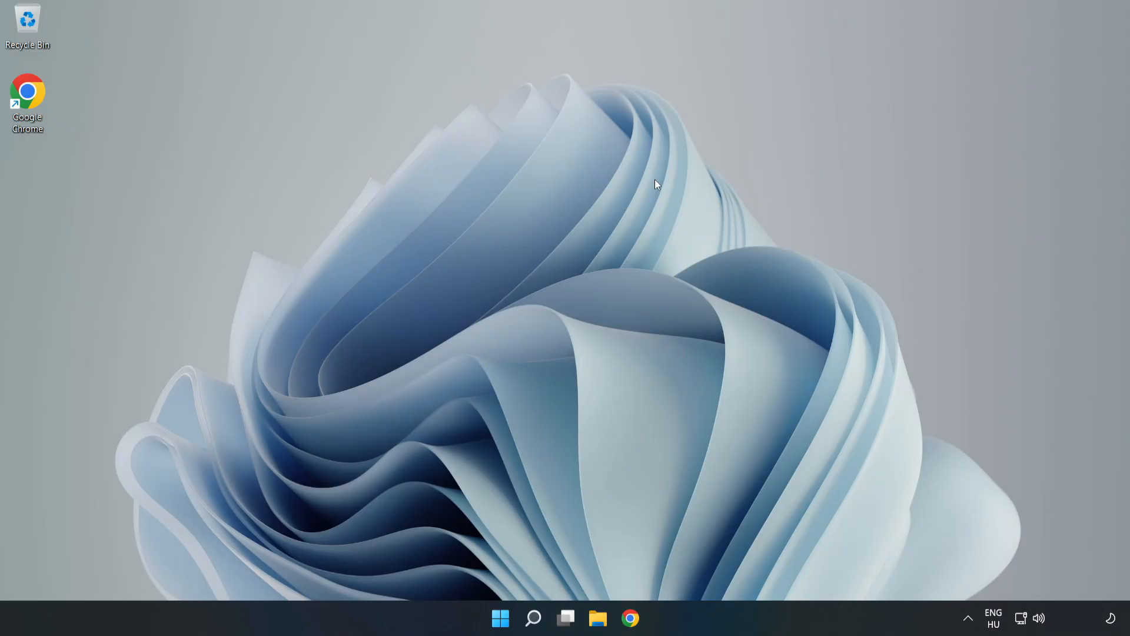
mouse_move(963, 568)
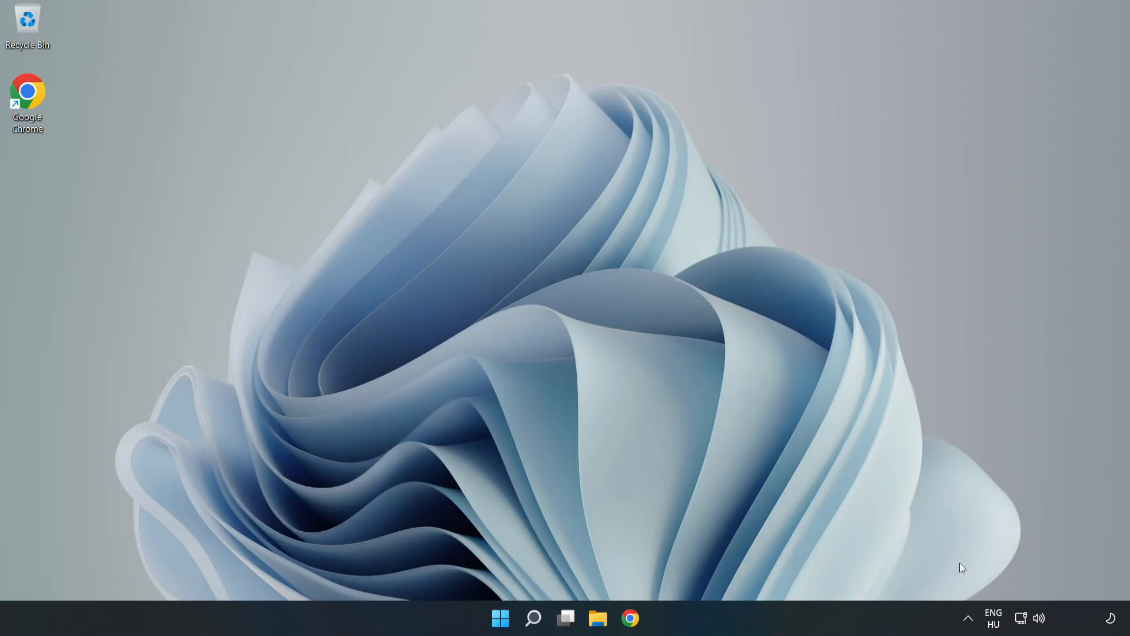
mouse_move(1020, 618)
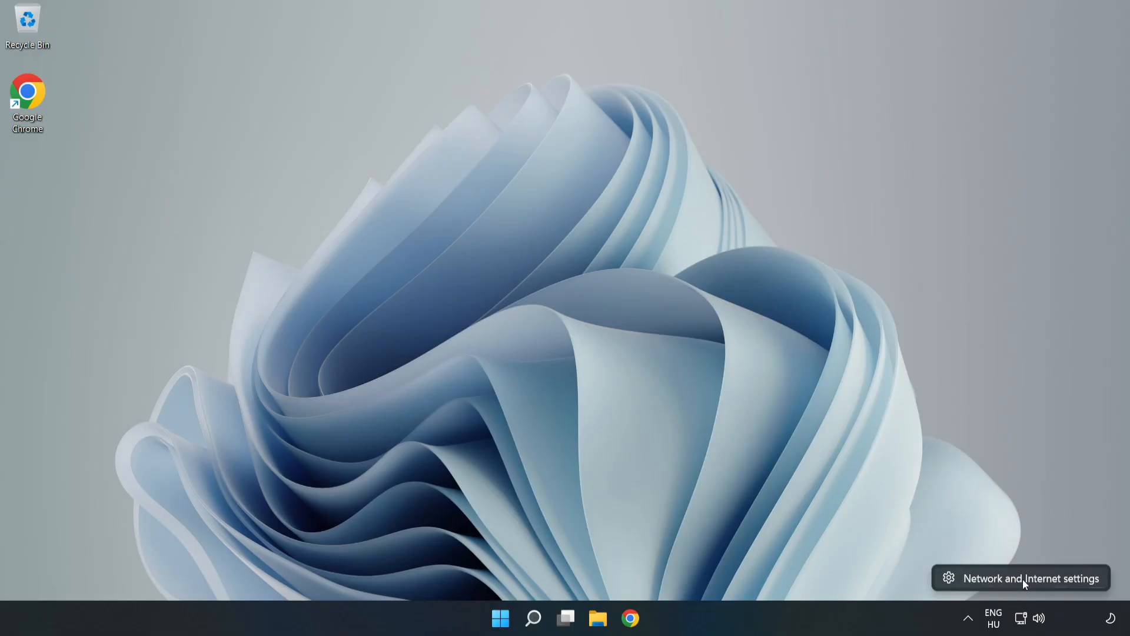
Open Network & internet settings from the system tray network icon.
click(1031, 577)
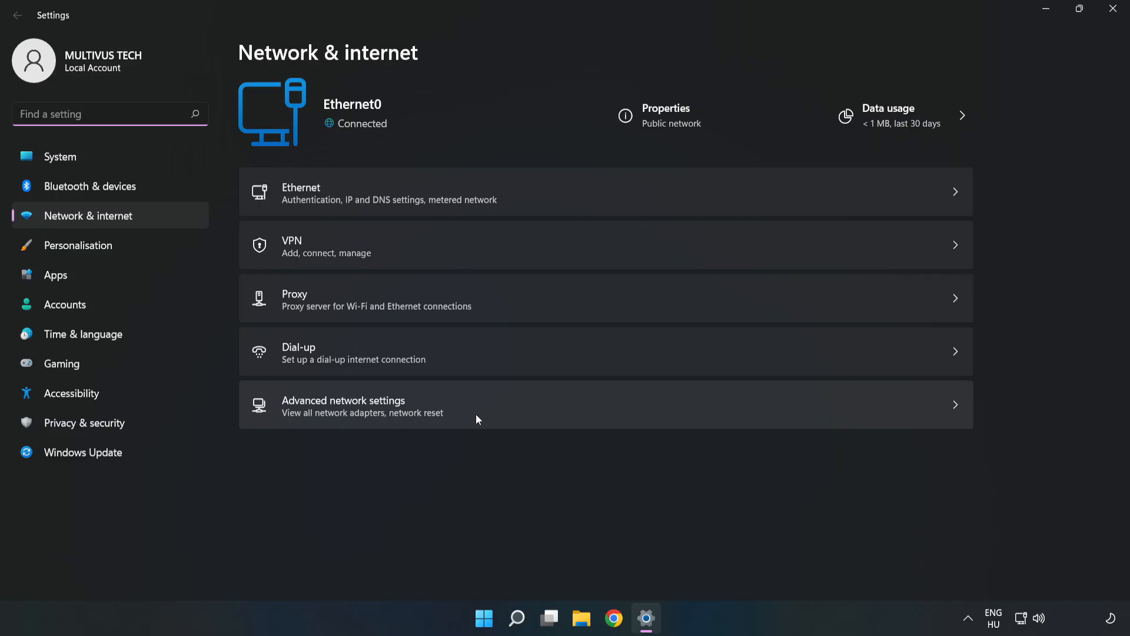
Reach the Network Connections window via Advanced network settings' adapter options.
click(344, 401)
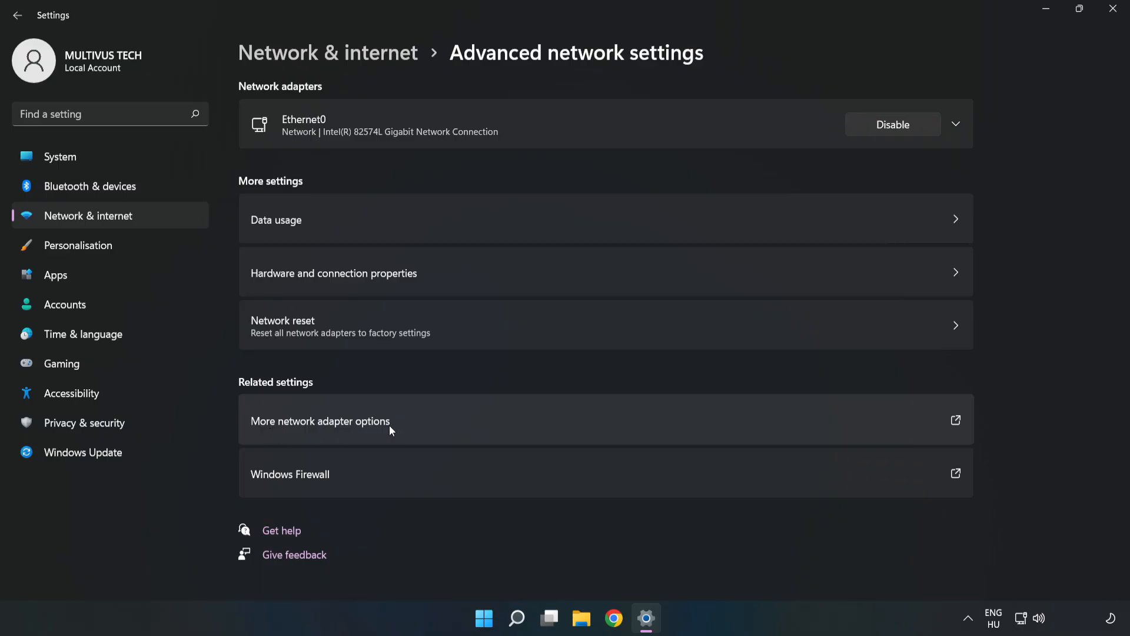
mouse_move(467, 425)
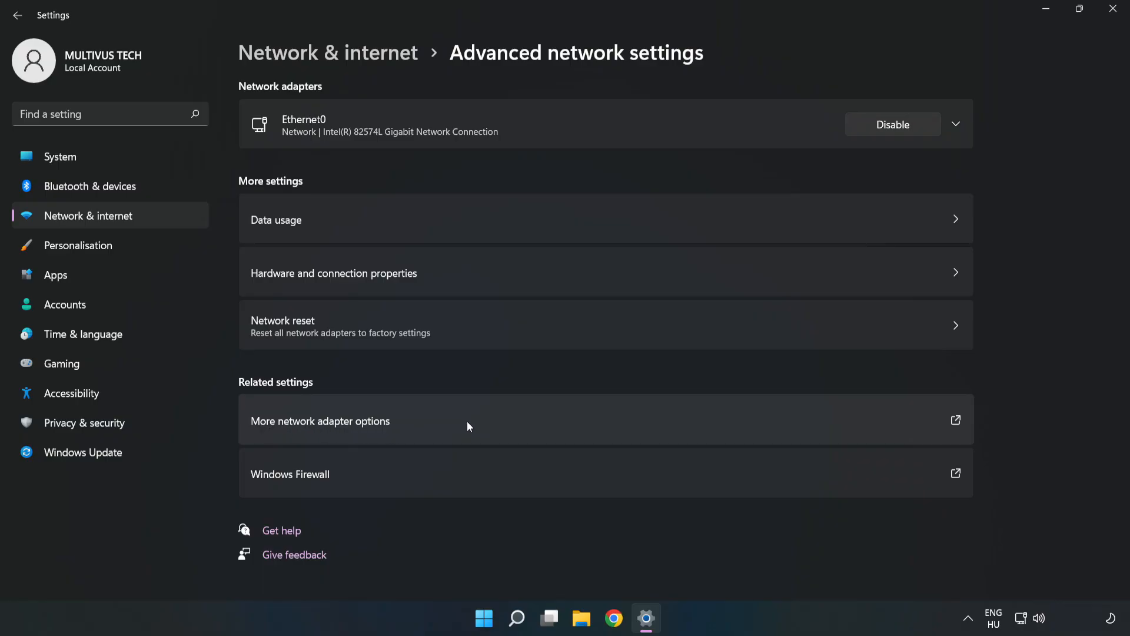
click(319, 421)
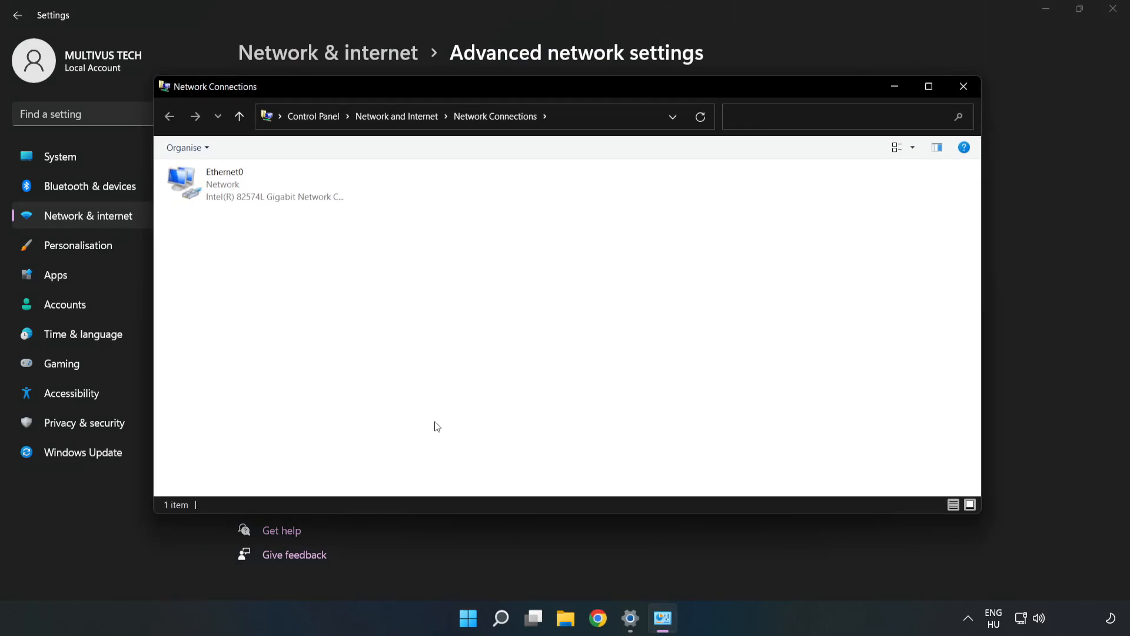
Open the Properties dialog of the Ethernet0 connection.
click(255, 183)
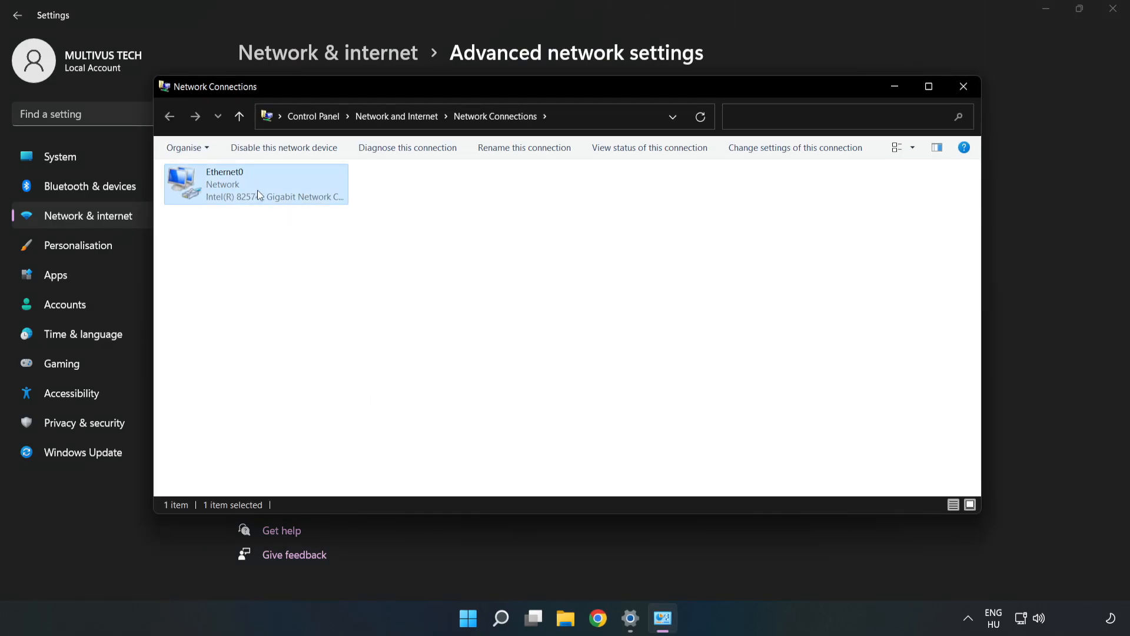
right_click(255, 183)
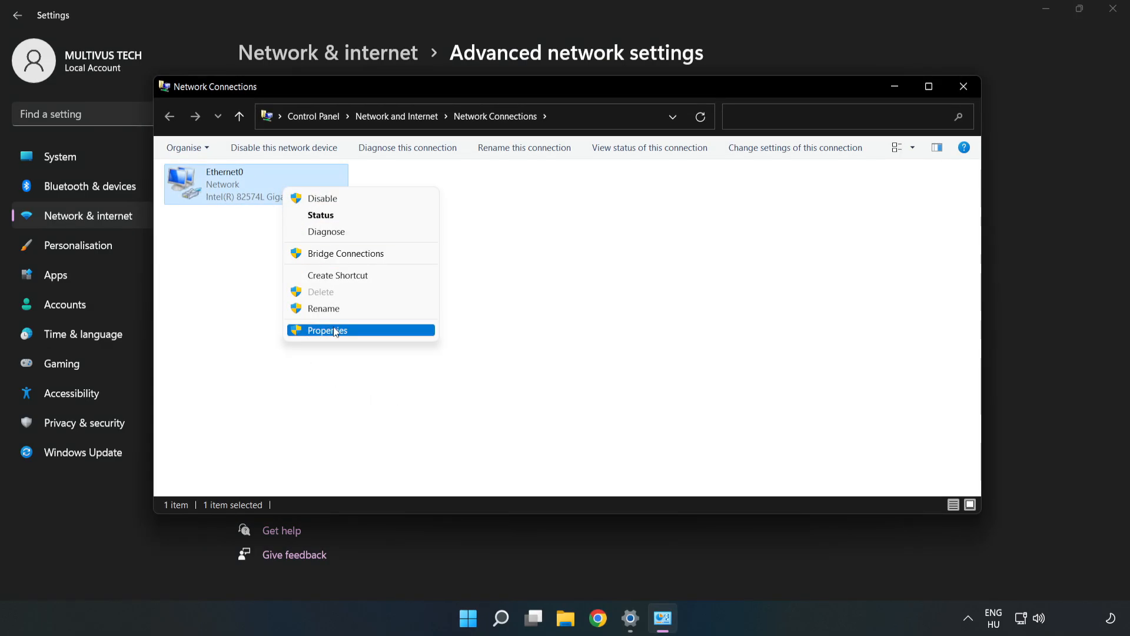
click(326, 329)
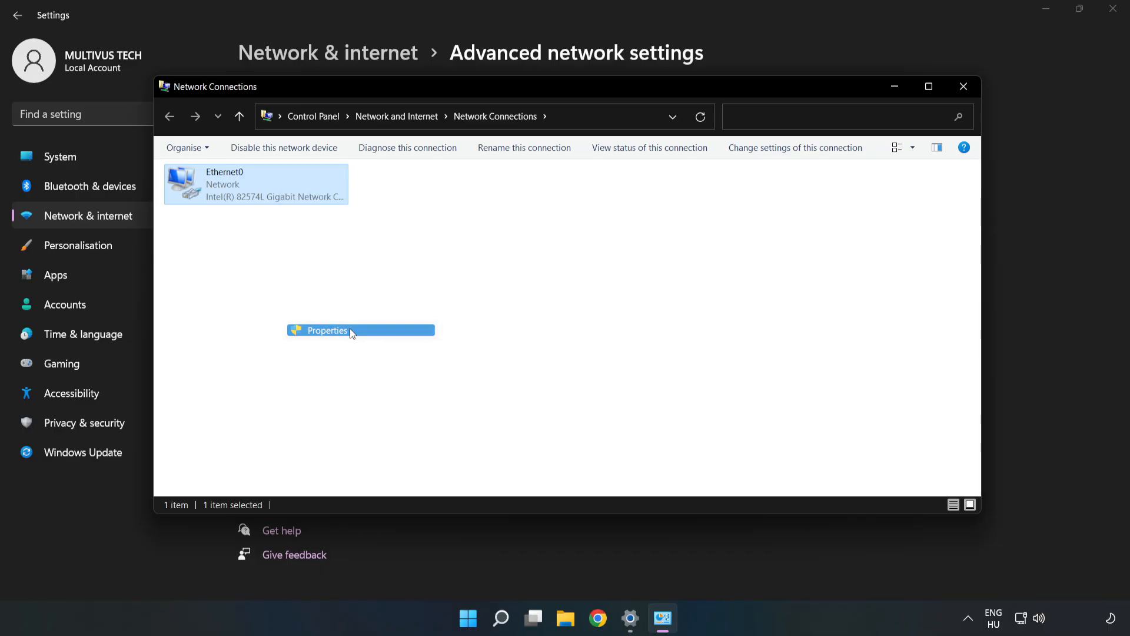
click(326, 330)
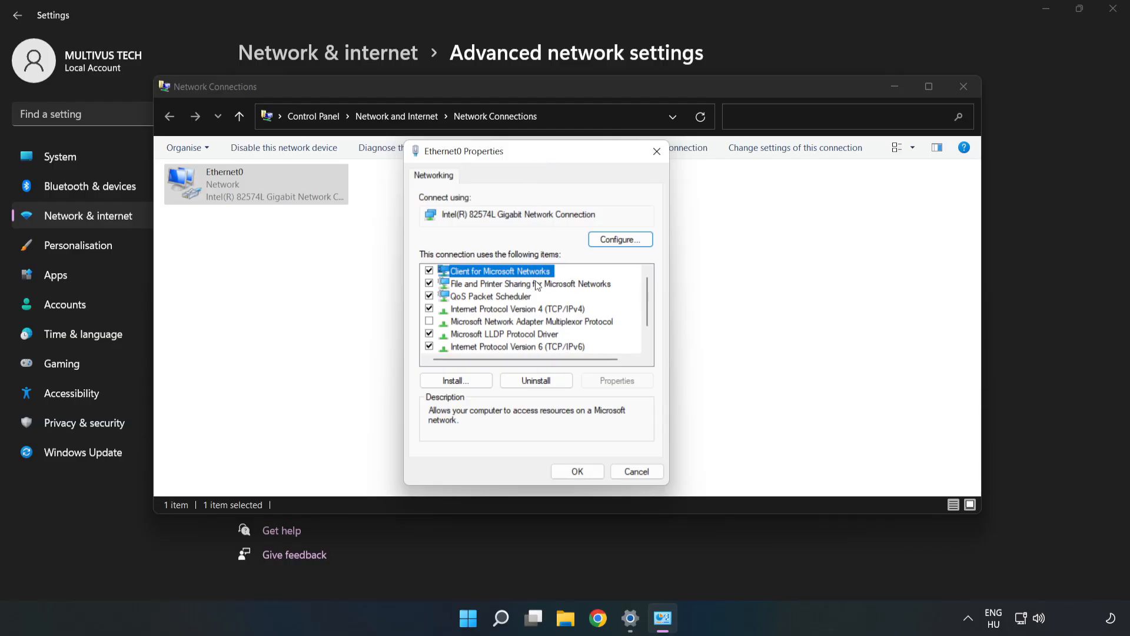
Open Ethernet0's IPv4 properties and choose manual DNS server addresses.
click(518, 308)
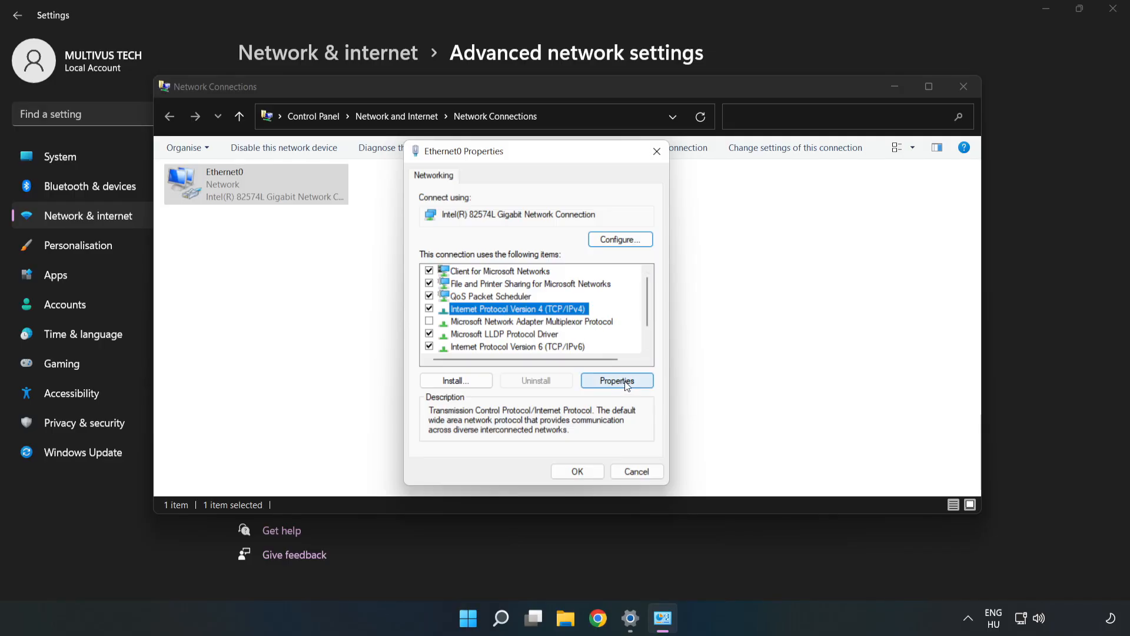
click(616, 380)
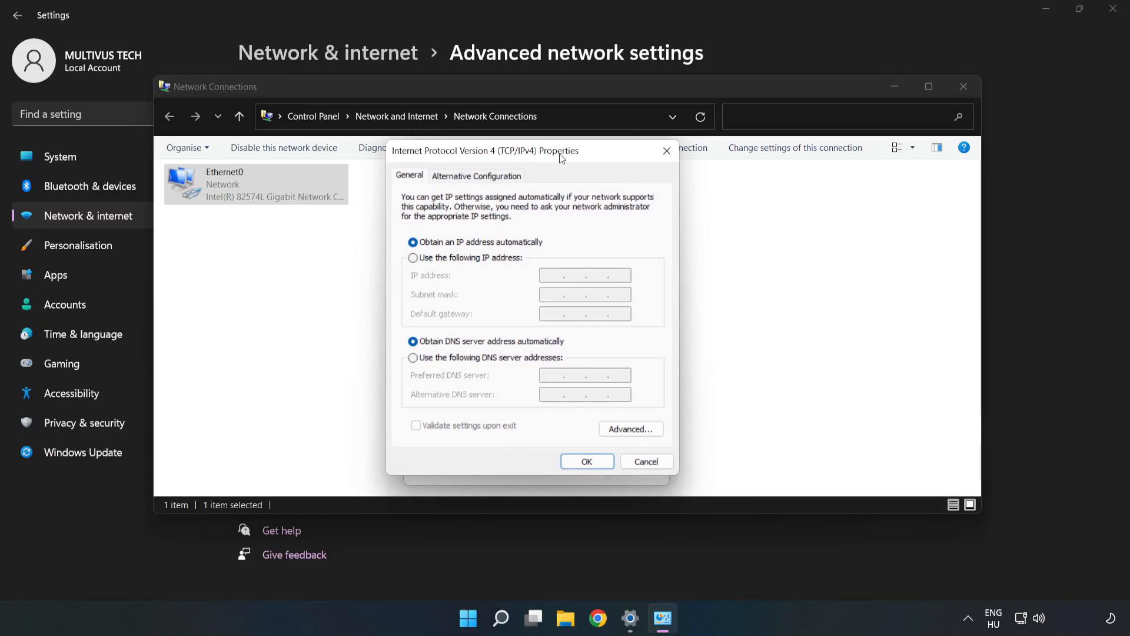
mouse_move(462, 365)
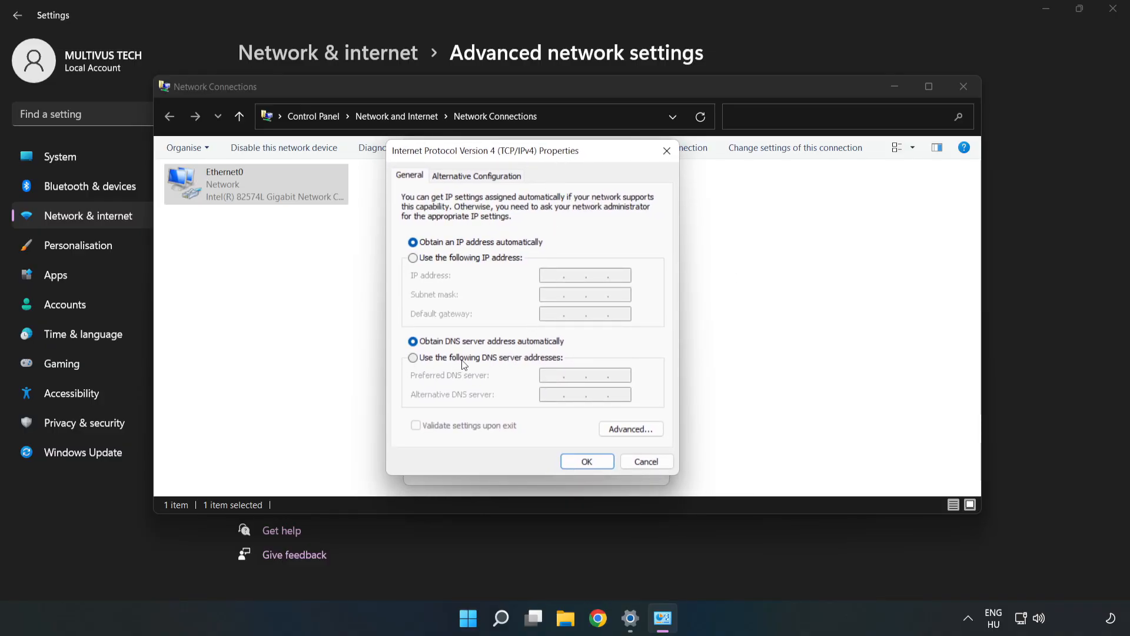
click(413, 357)
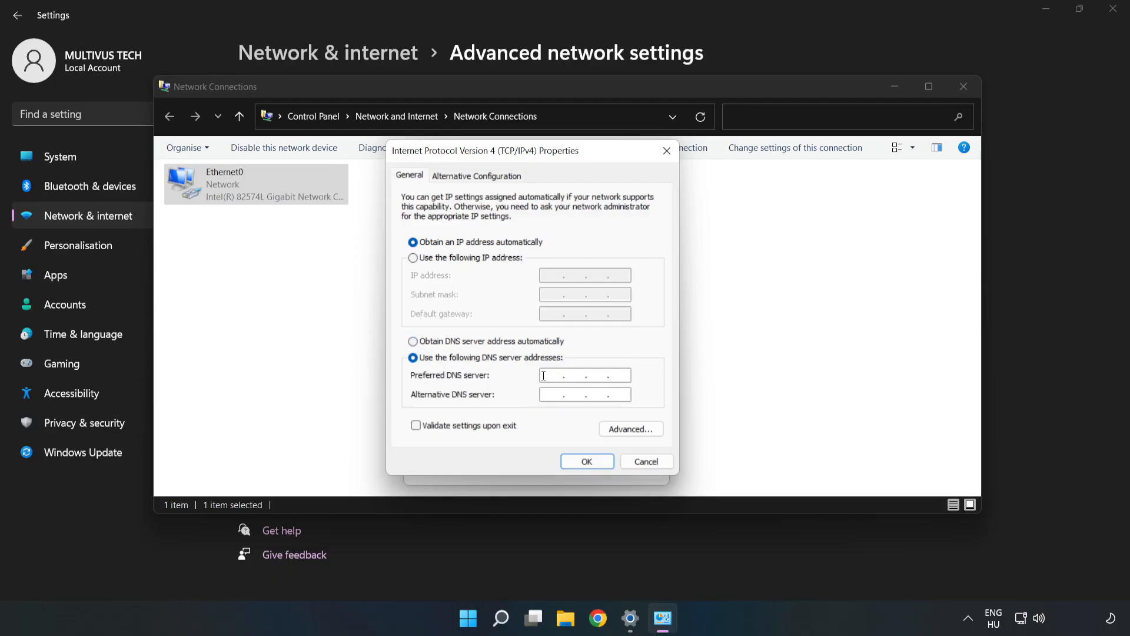
Enter DNS servers 8.8.8.8 and 8.8.4.4 and confirm with OK.
text(8.8.8.)
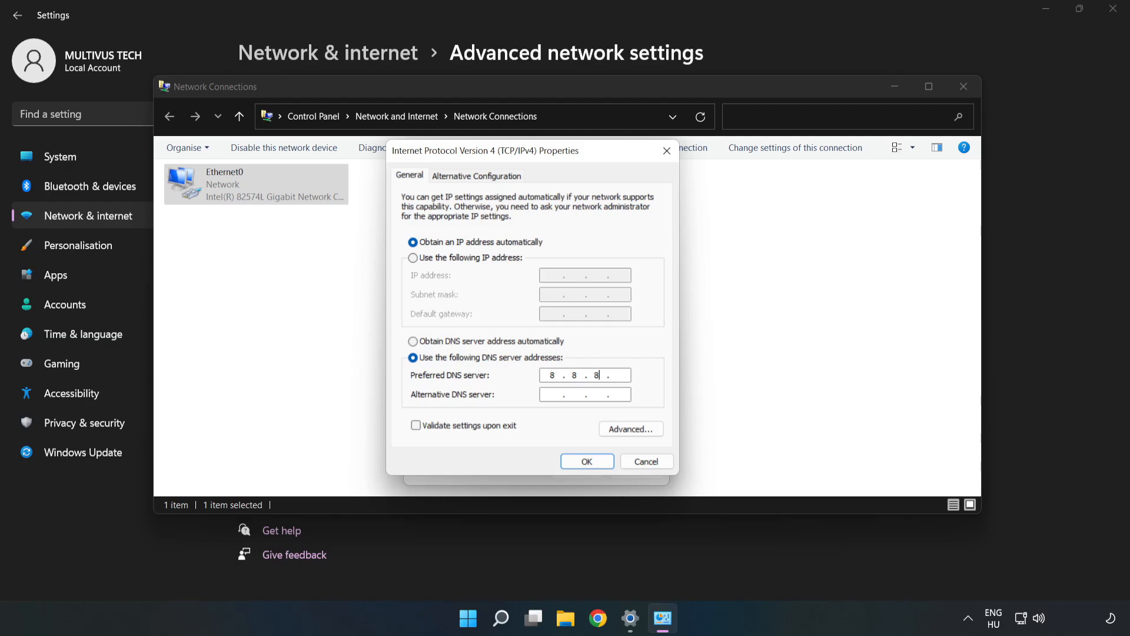
text(8)
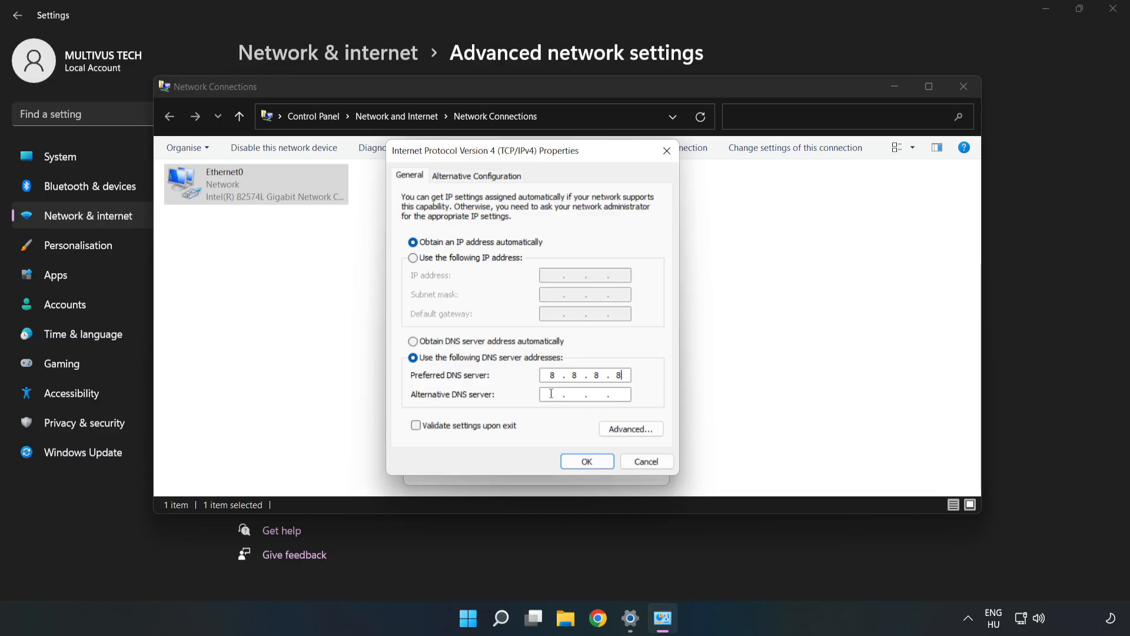
text(8.8.4.4)
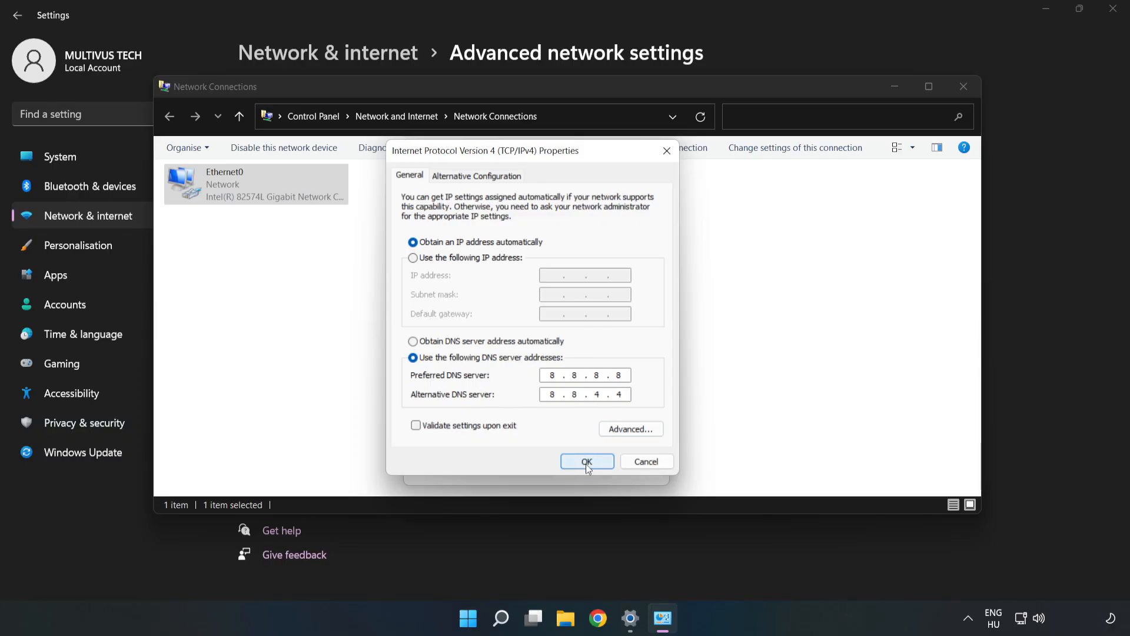
click(586, 462)
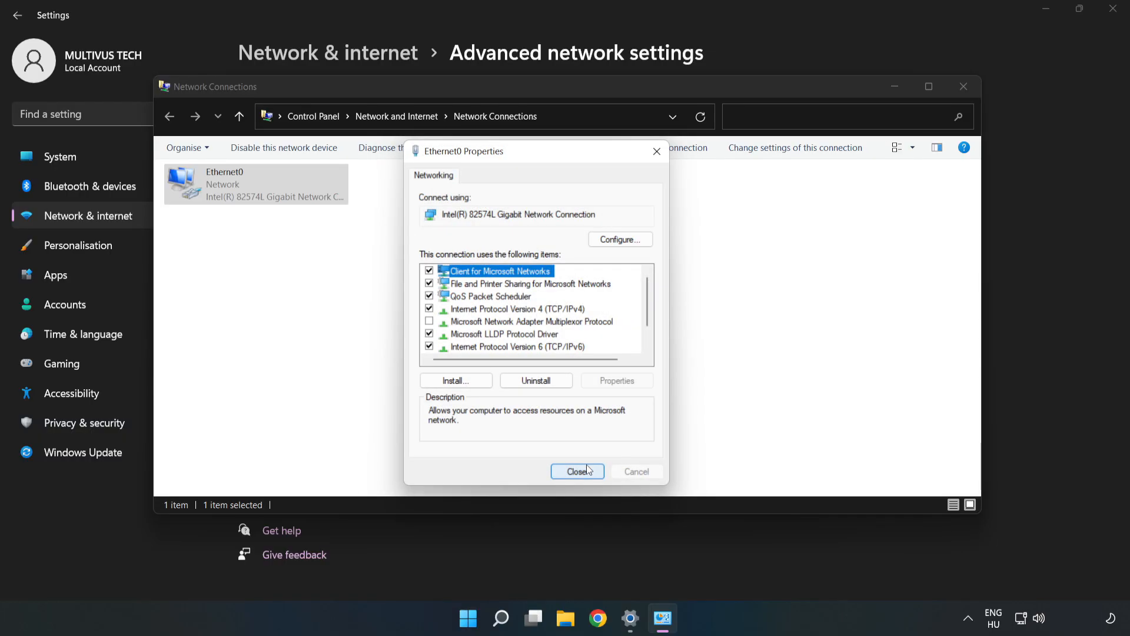
Close Ethernet0 Properties, Network Connections and Settings, returning to the desktop.
click(577, 470)
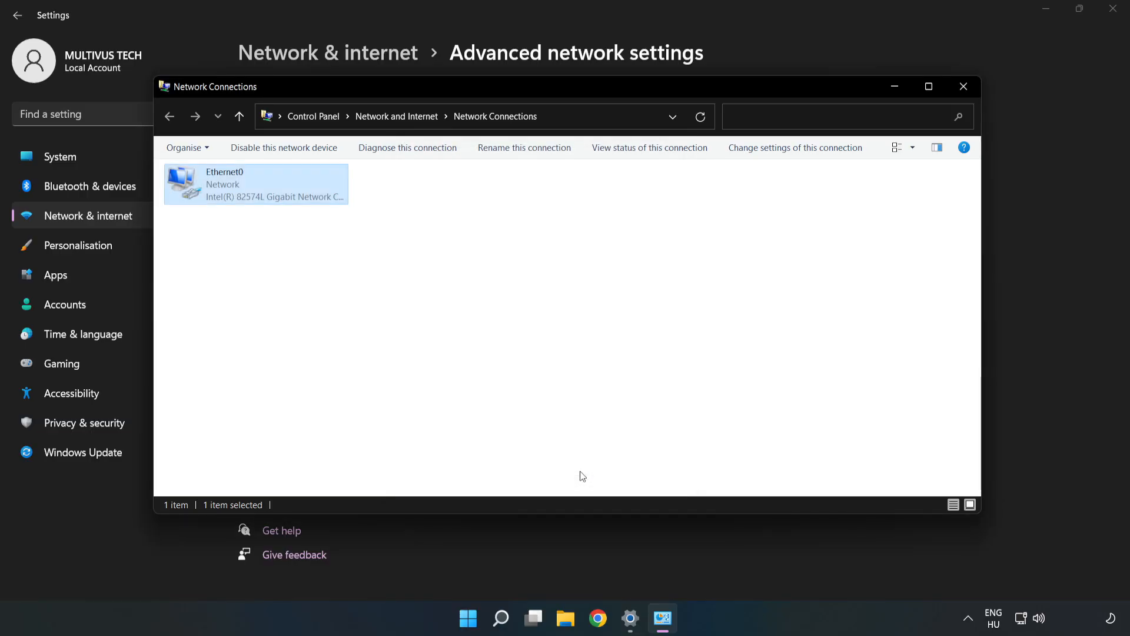
click(963, 86)
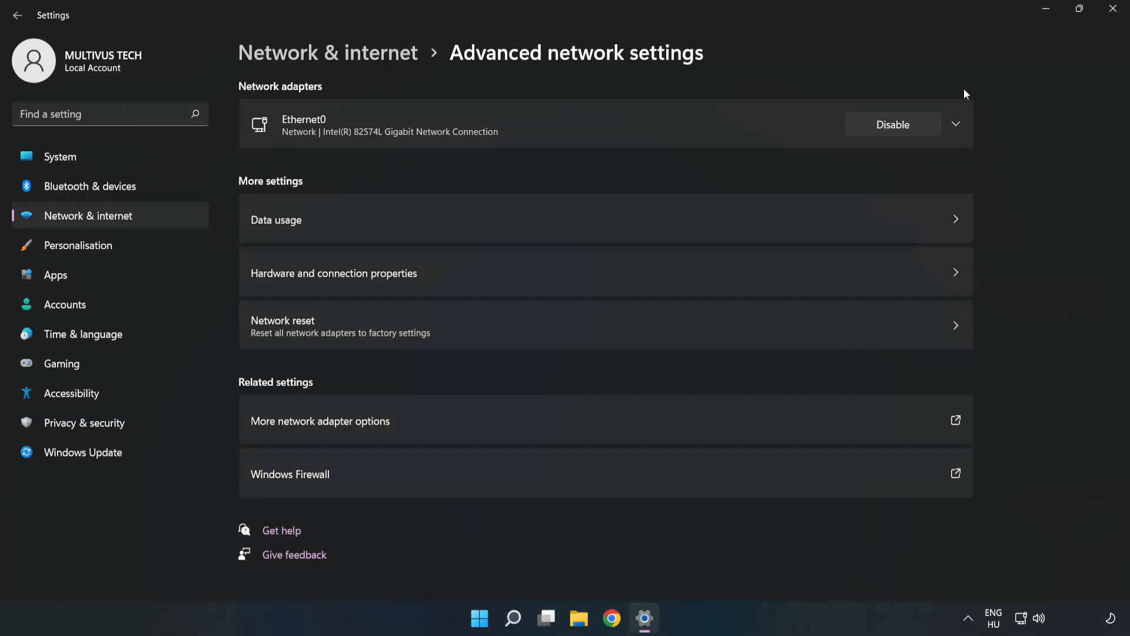
click(1113, 9)
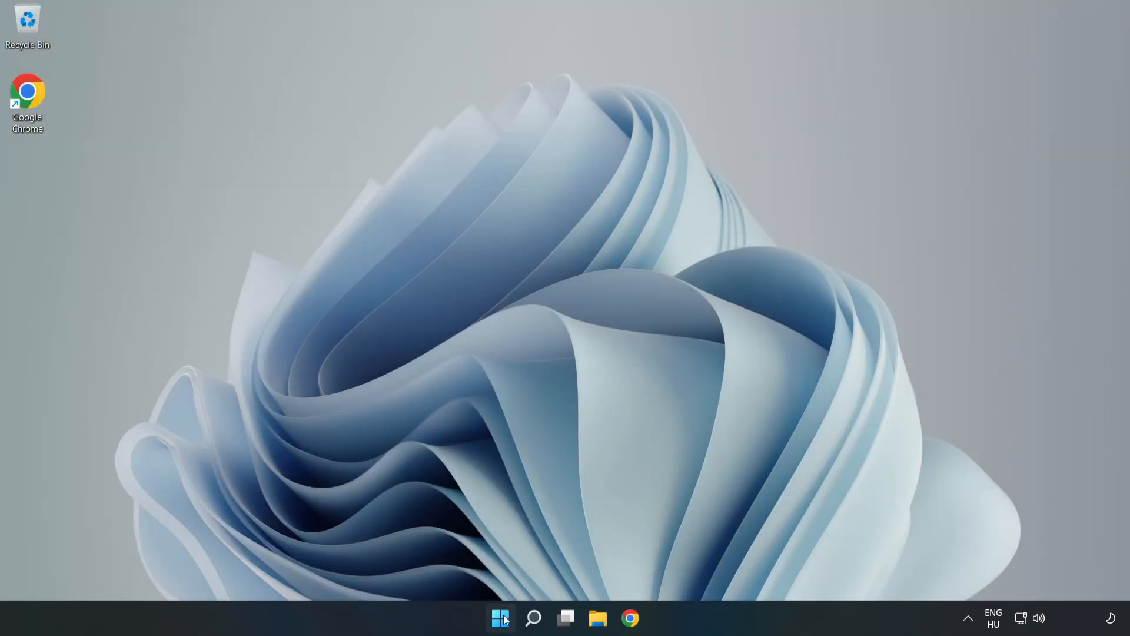
click(500, 618)
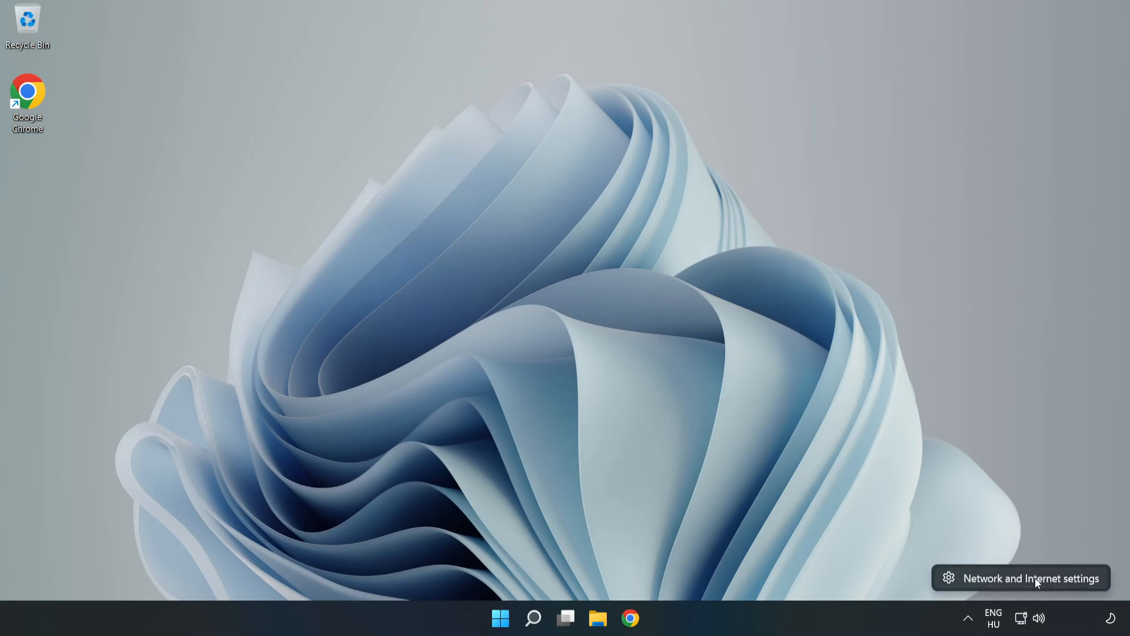
Reopen Network & internet settings and go to Advanced network settings.
click(1031, 578)
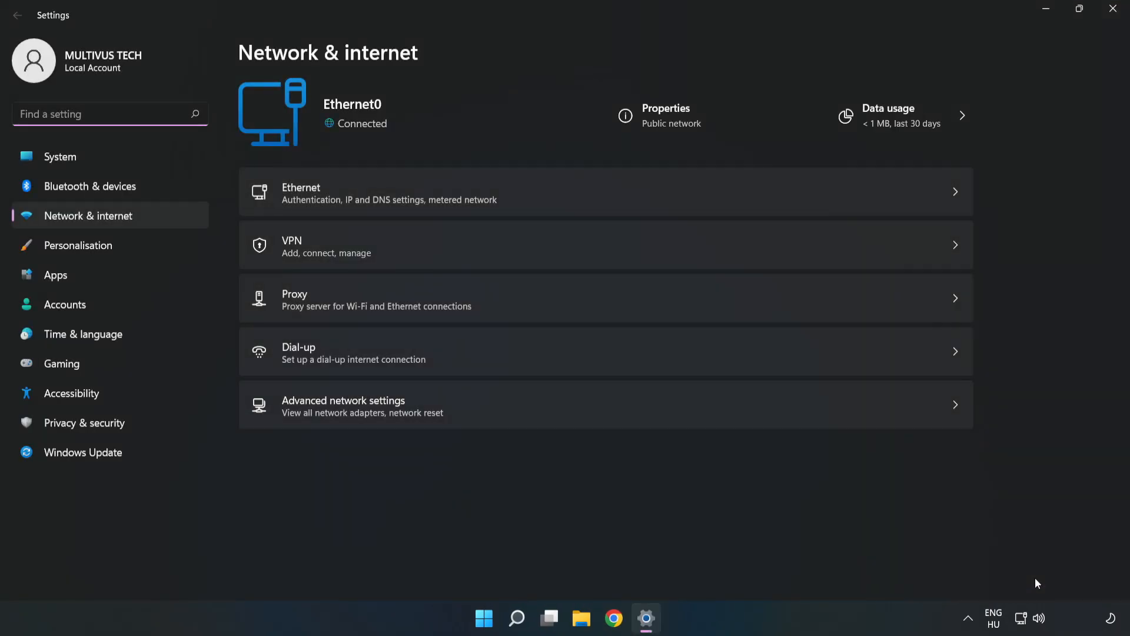
mouse_move(295, 423)
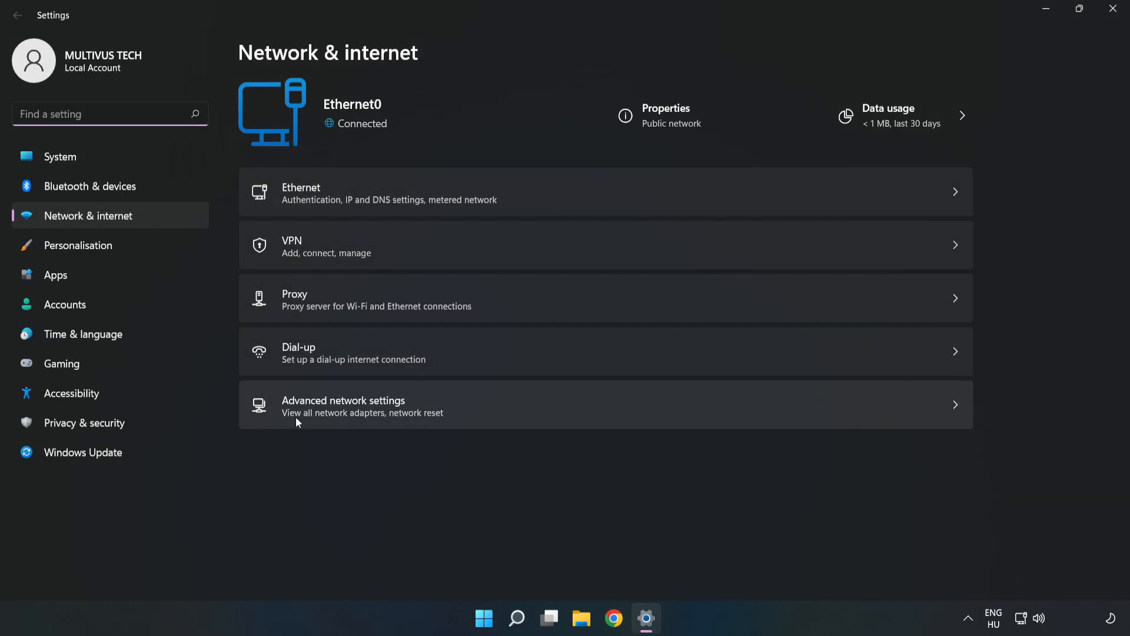
mouse_move(523, 417)
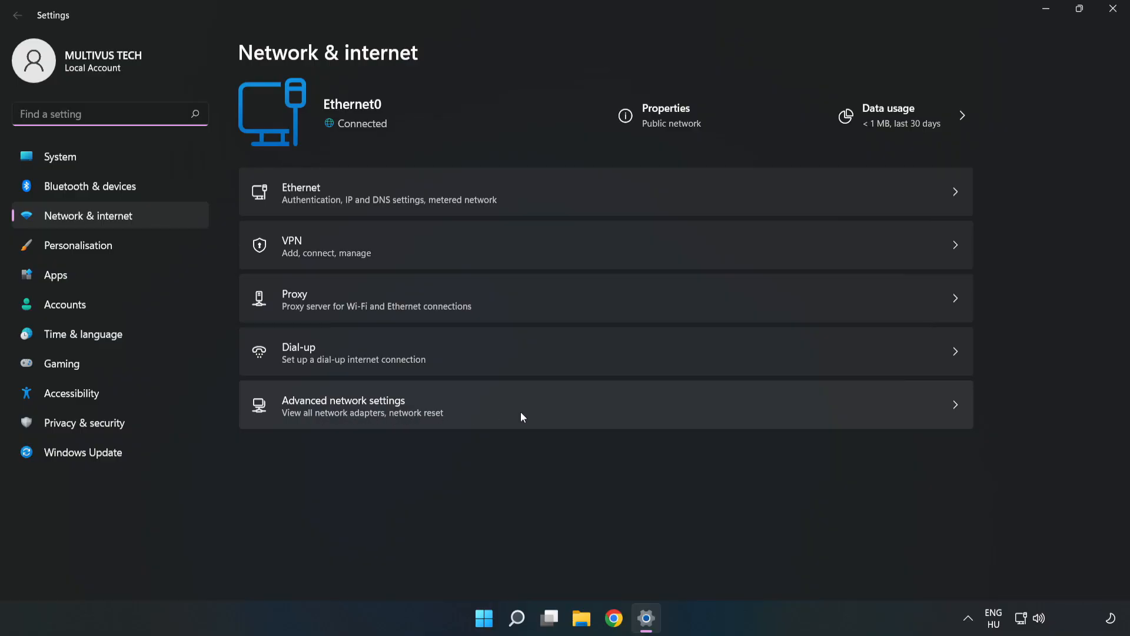
click(344, 404)
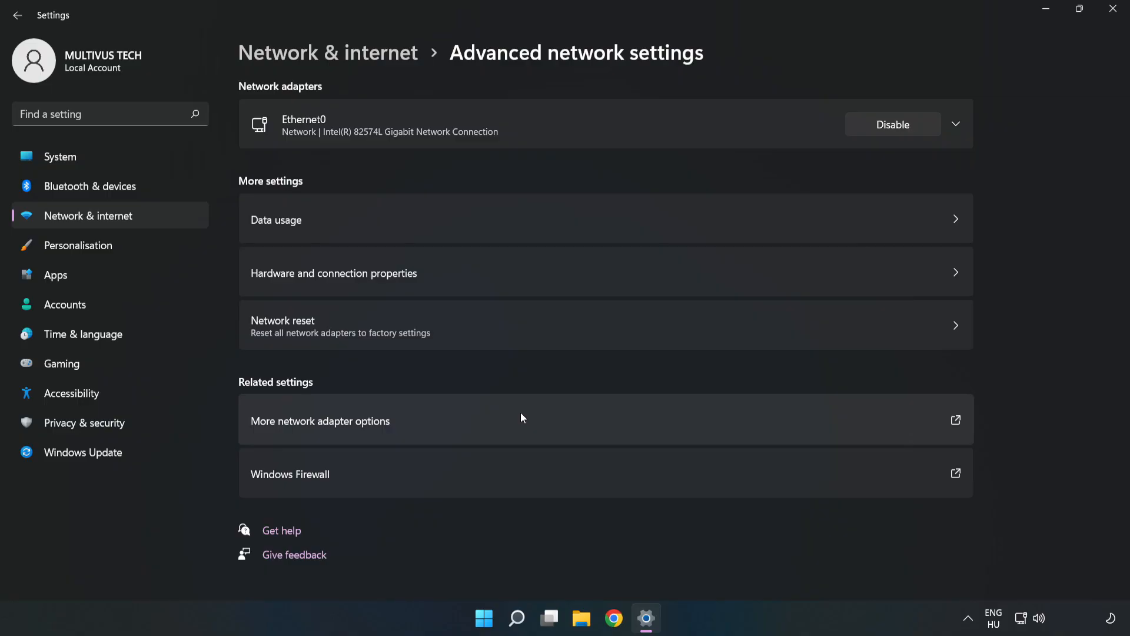
mouse_move(316, 351)
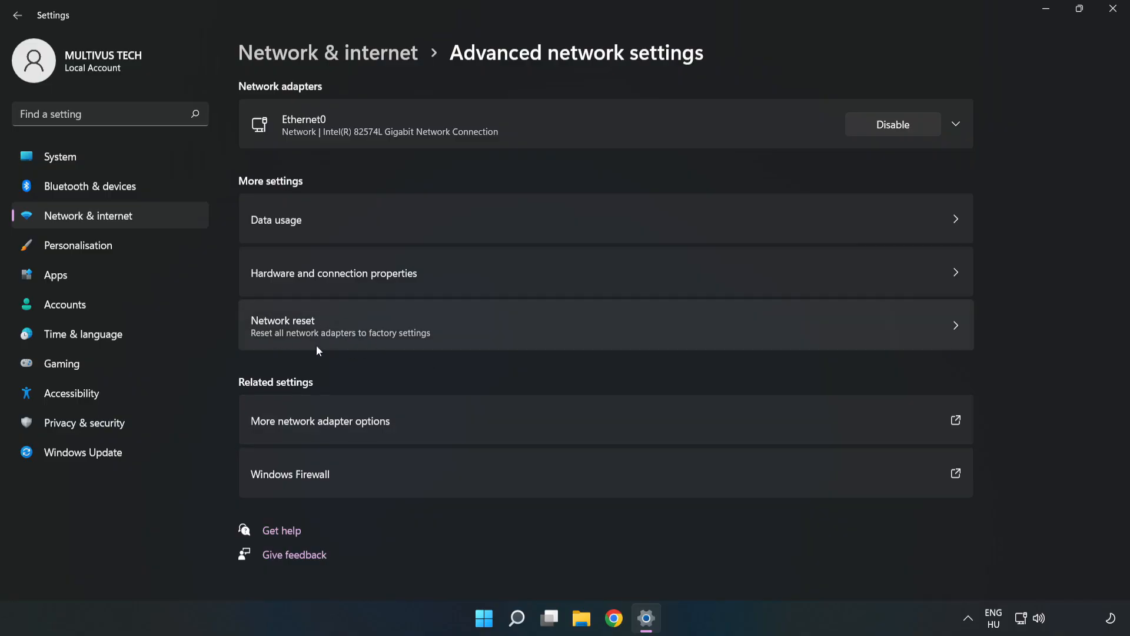
Perform a Network reset, confirm it and dismiss the five-minute sign-out notice.
click(341, 325)
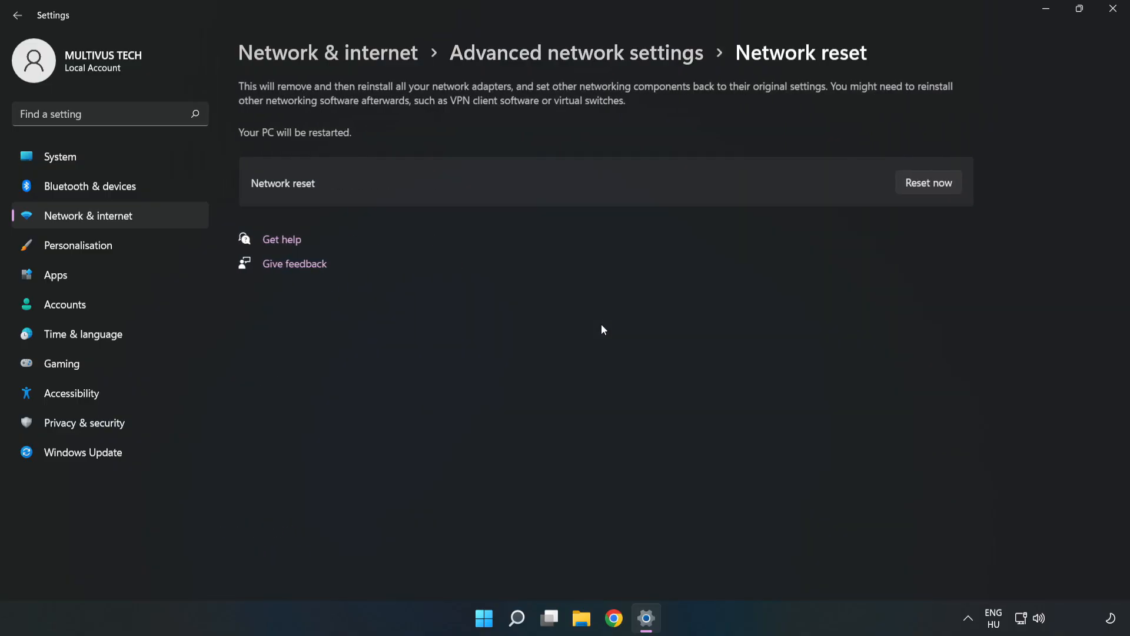
mouse_move(685, 183)
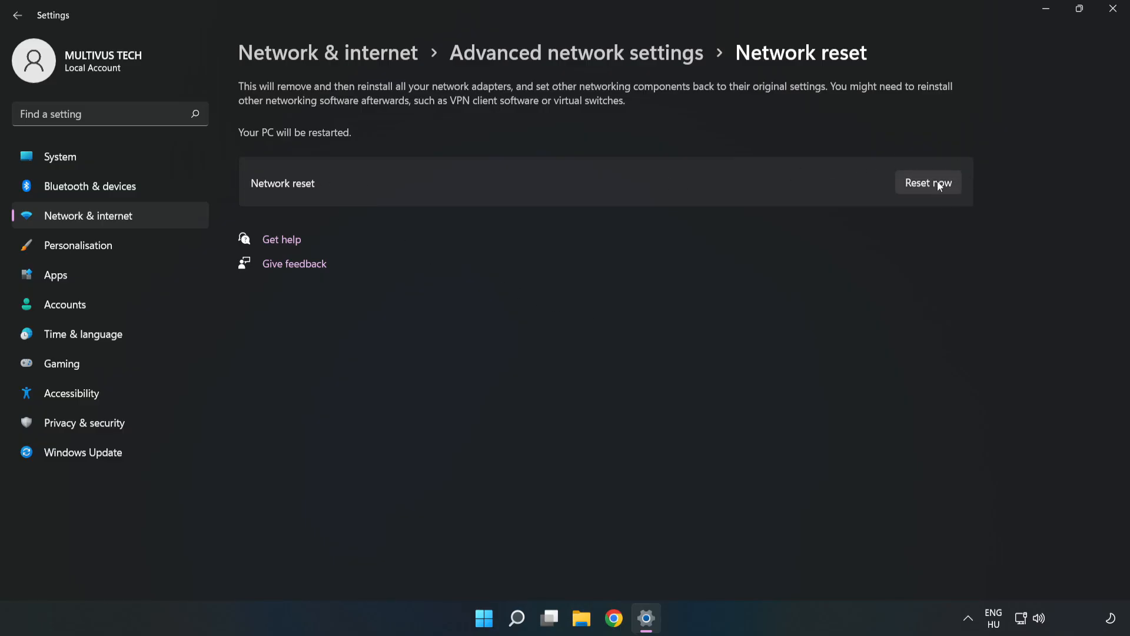
click(929, 183)
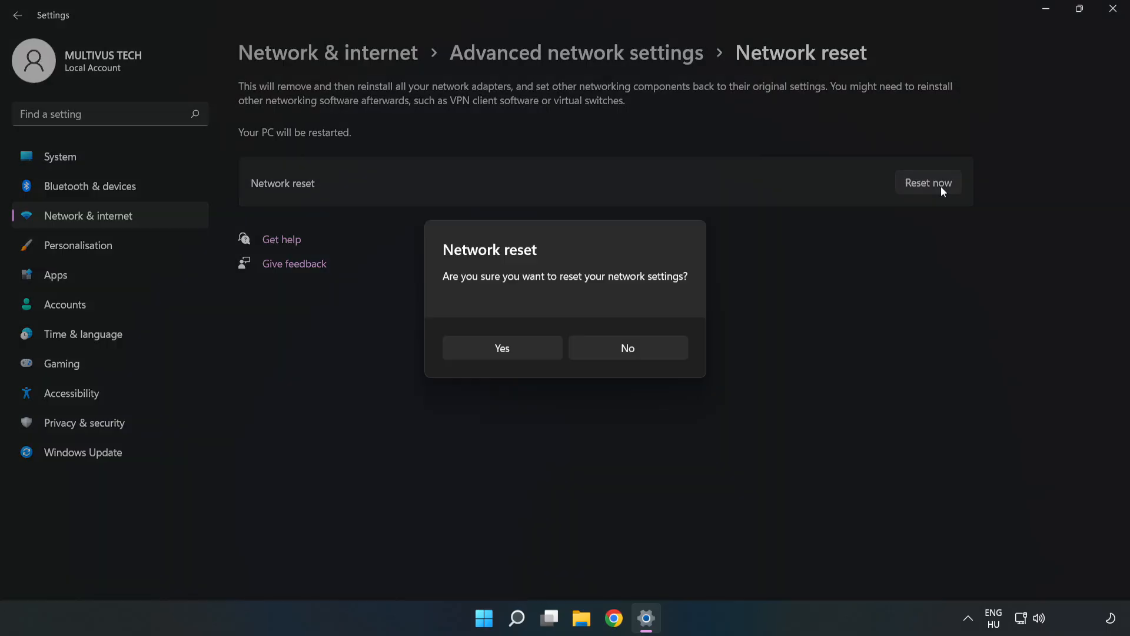
mouse_move(525, 287)
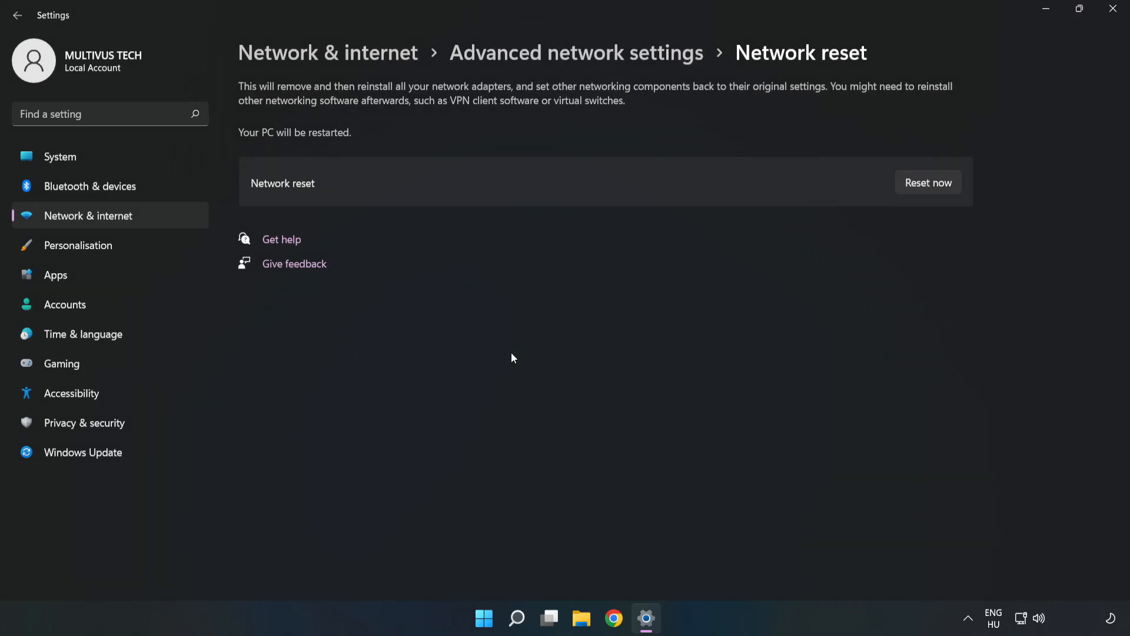
click(928, 183)
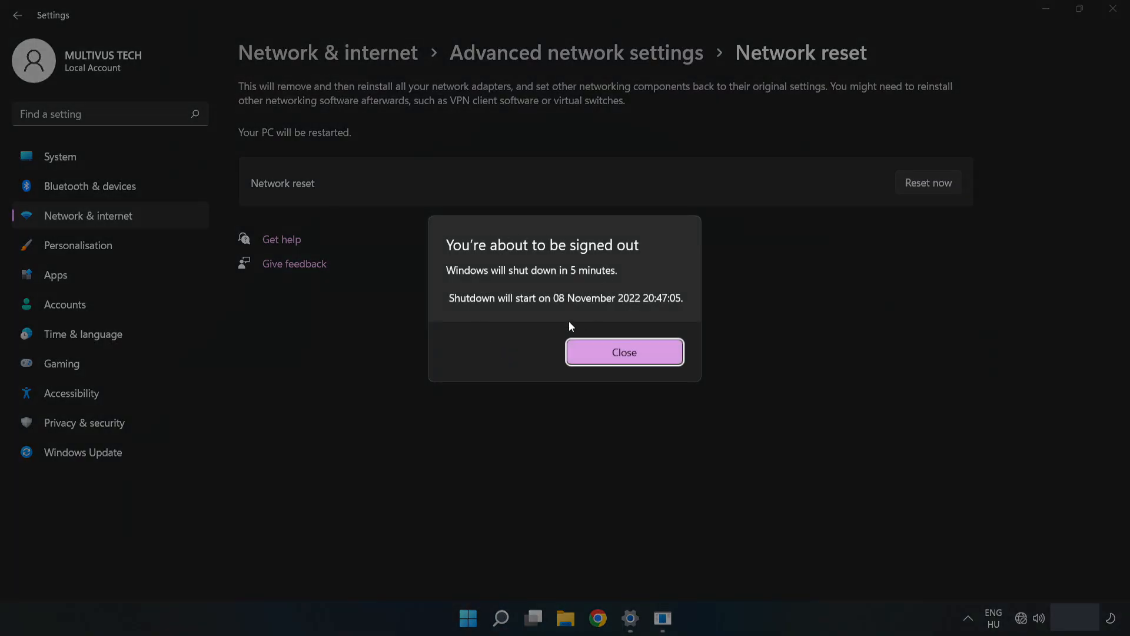
mouse_move(623, 352)
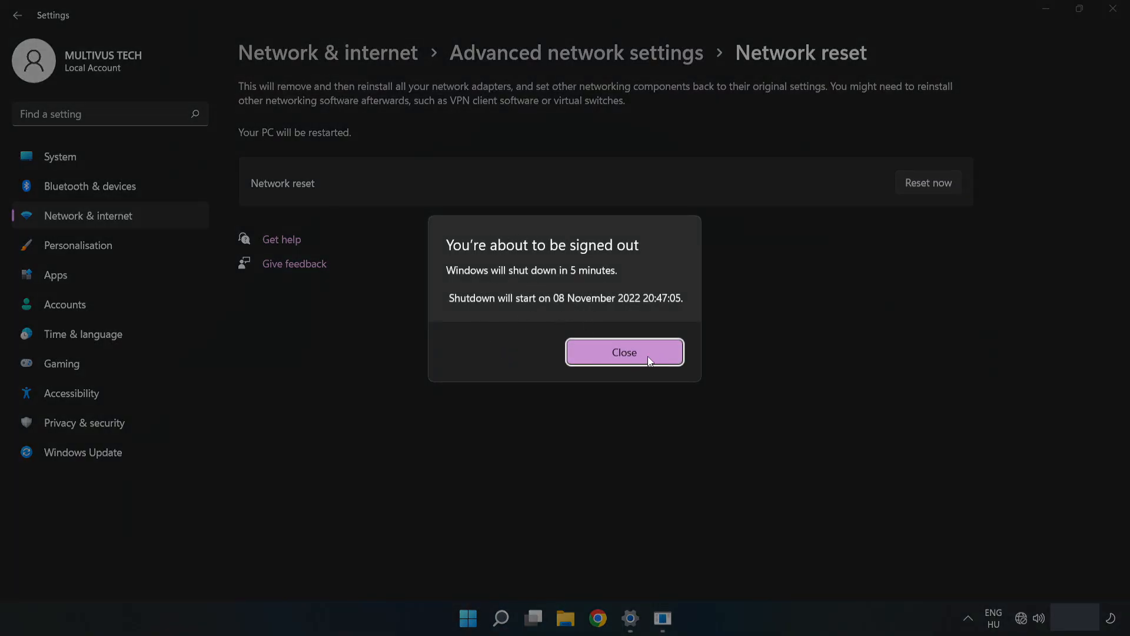
click(623, 352)
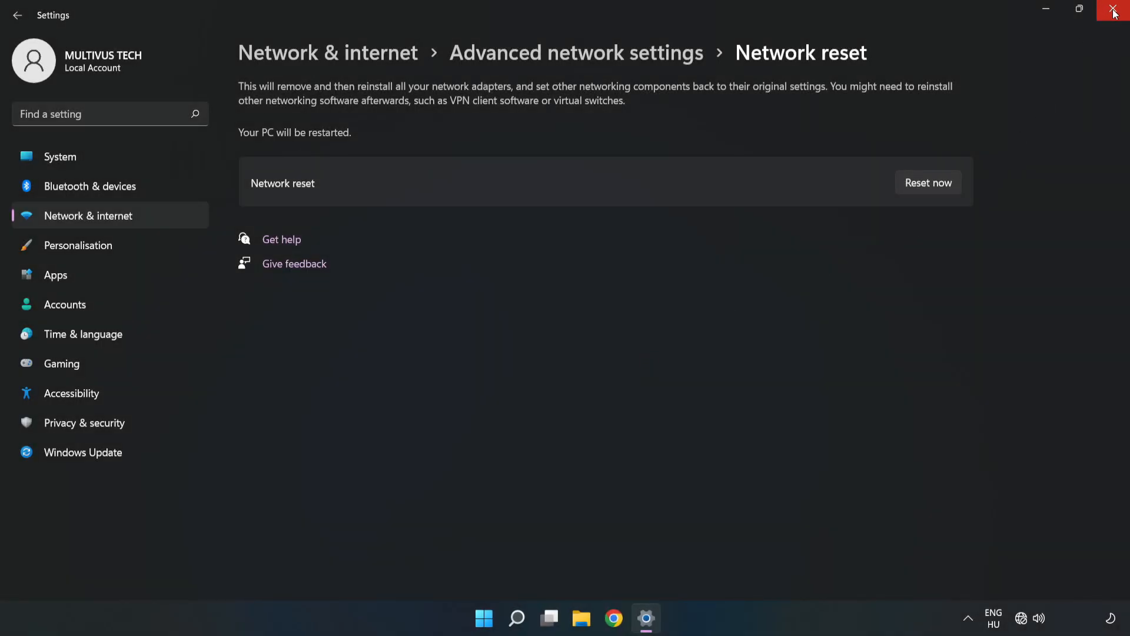
Close Settings and bring up the Start menu power options to restart.
click(1114, 13)
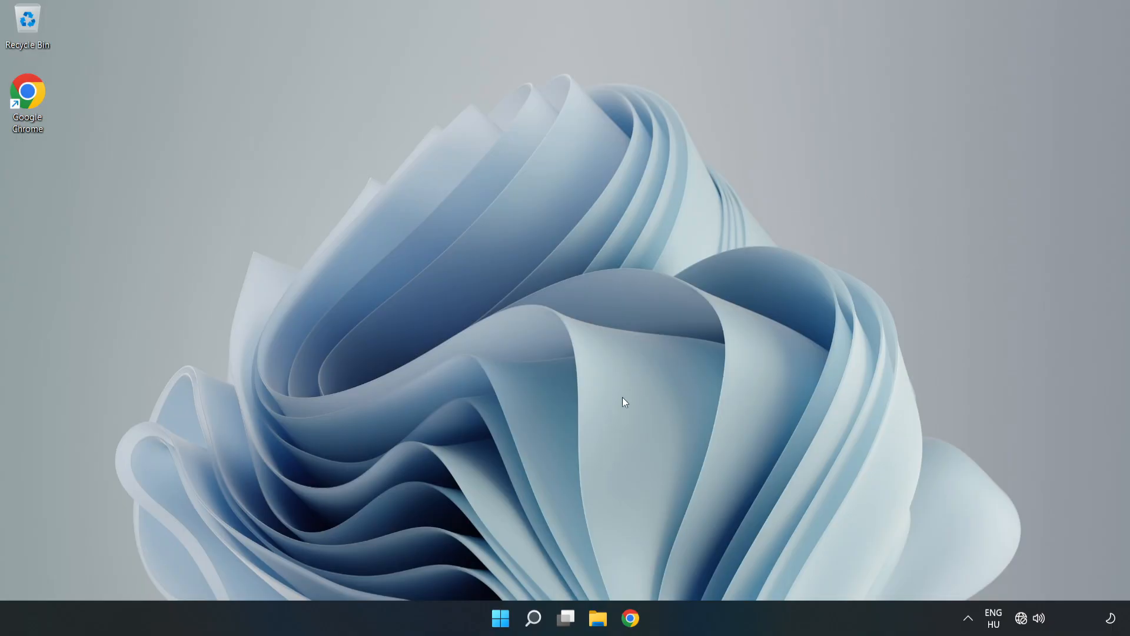
click(501, 618)
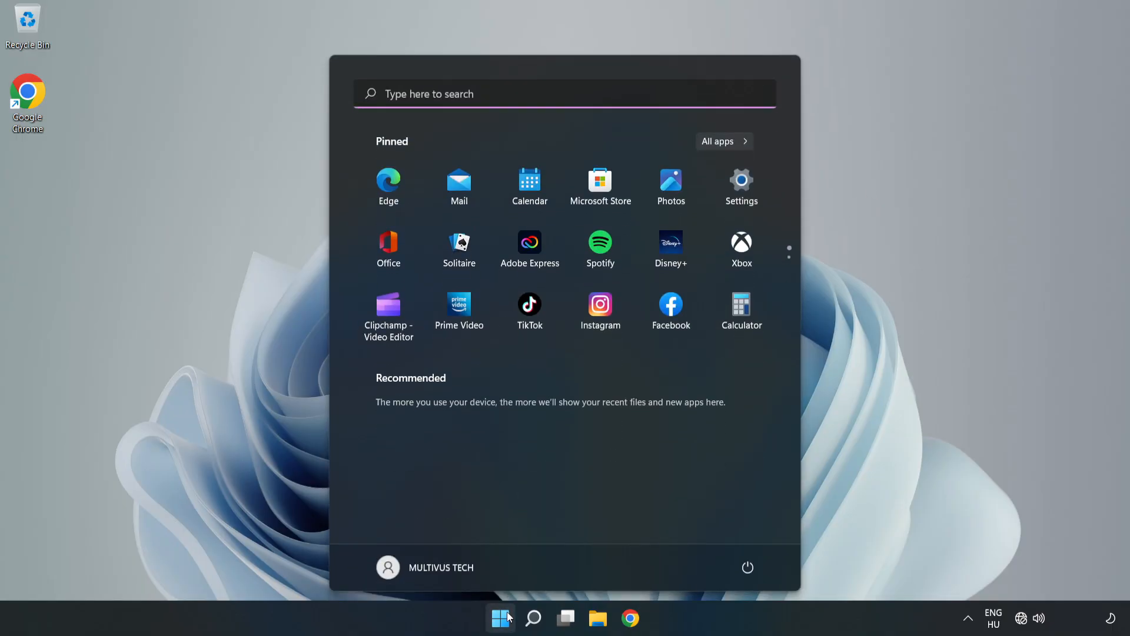
click(747, 568)
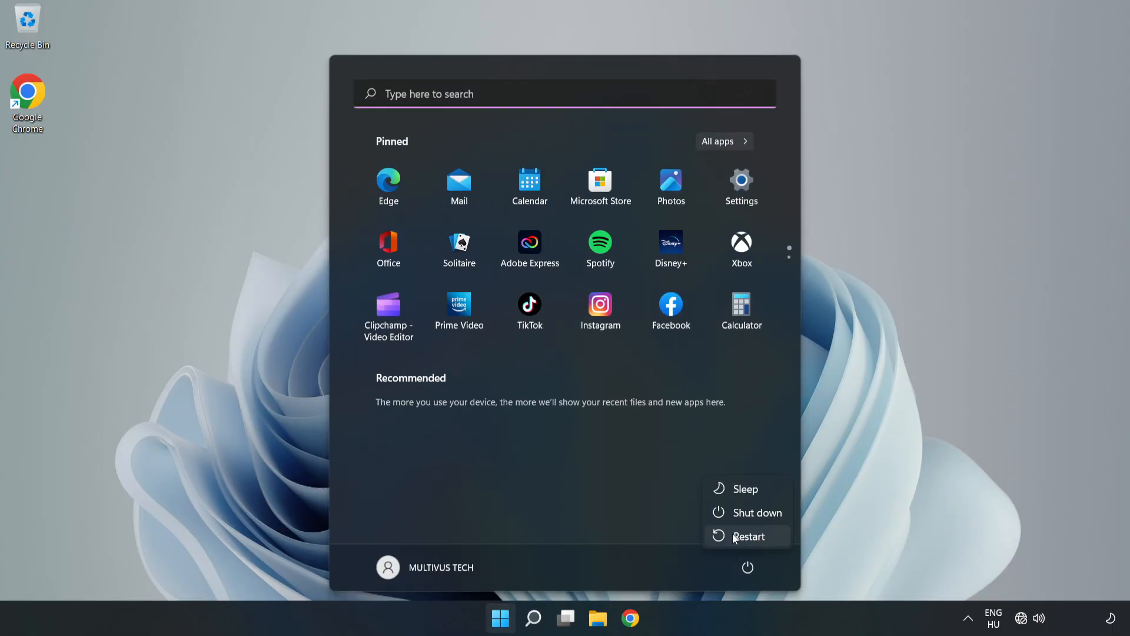